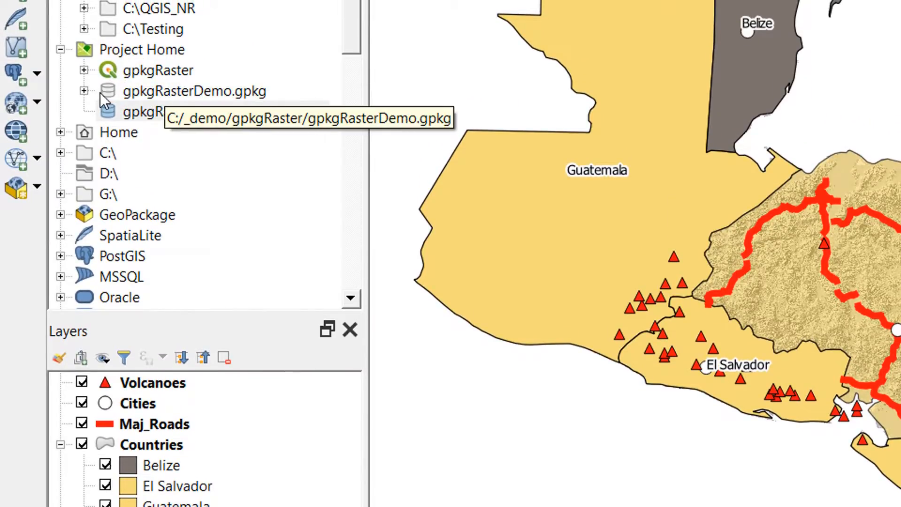
Expand gpkgRasterDemo.gpkg to list its tables and make the Relief32 raster layer active
left_click(84, 91)
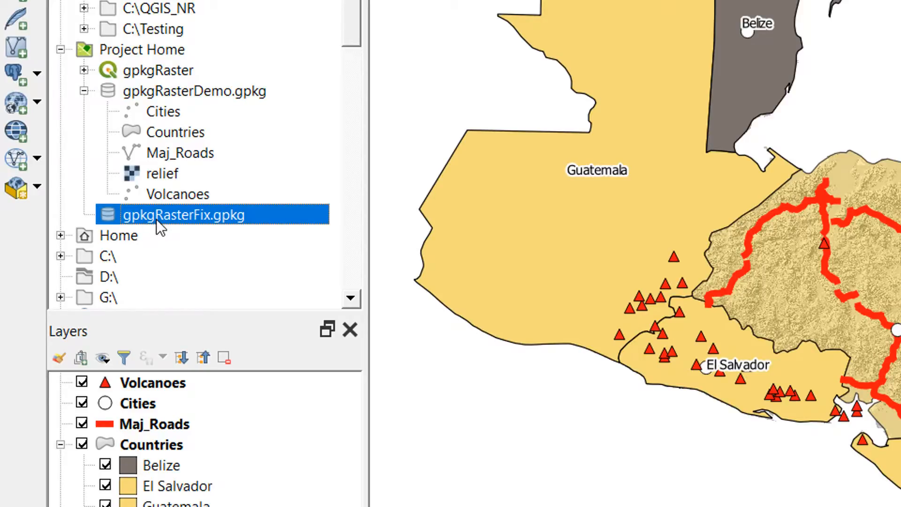
mouse_move(190, 206)
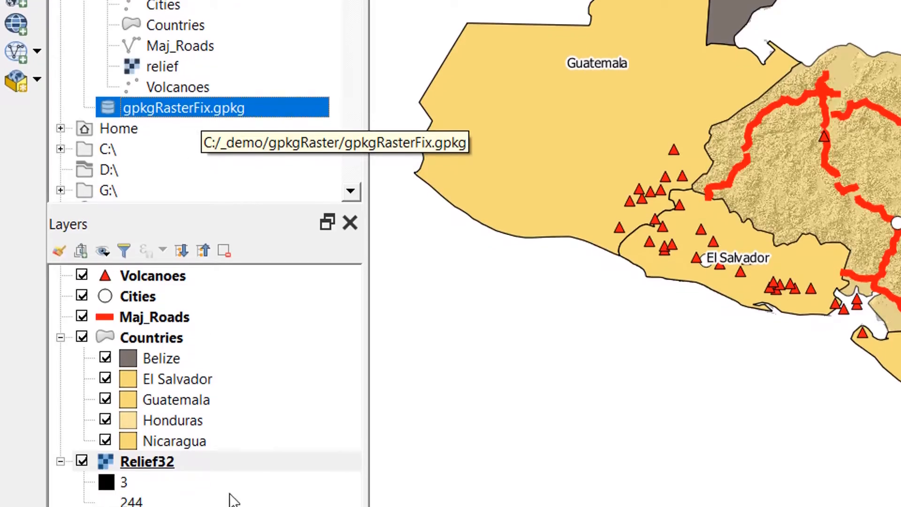
left_click(147, 455)
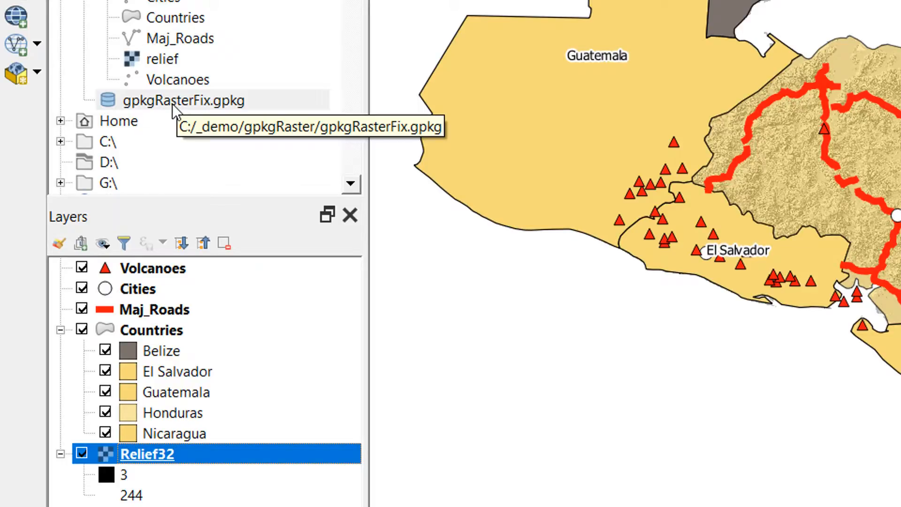
mouse_move(174, 111)
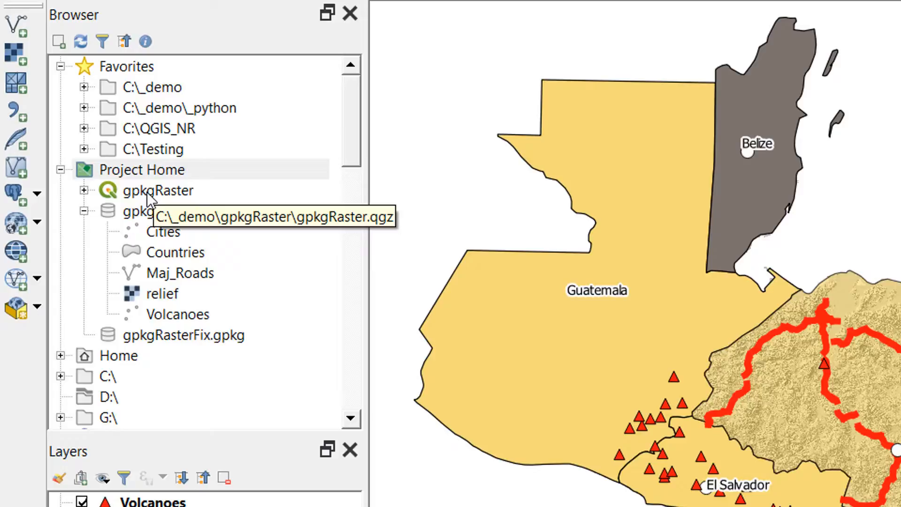
mouse_move(152, 175)
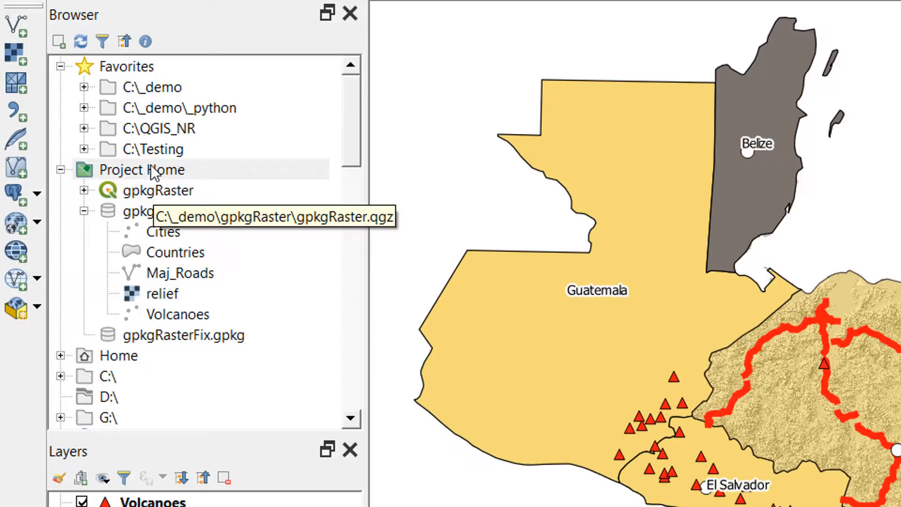
Launch a terminal at the Project Home folder from the Browser panel
left_click(142, 169)
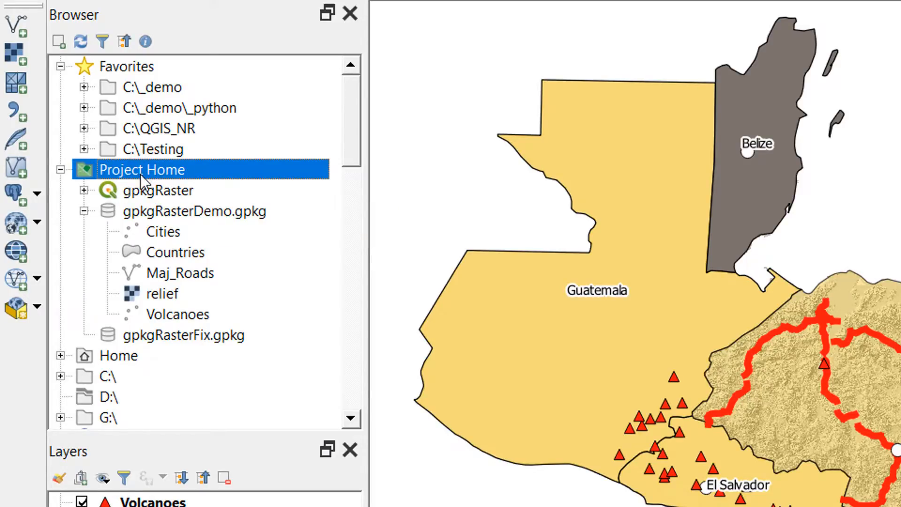
right_click(141, 168)
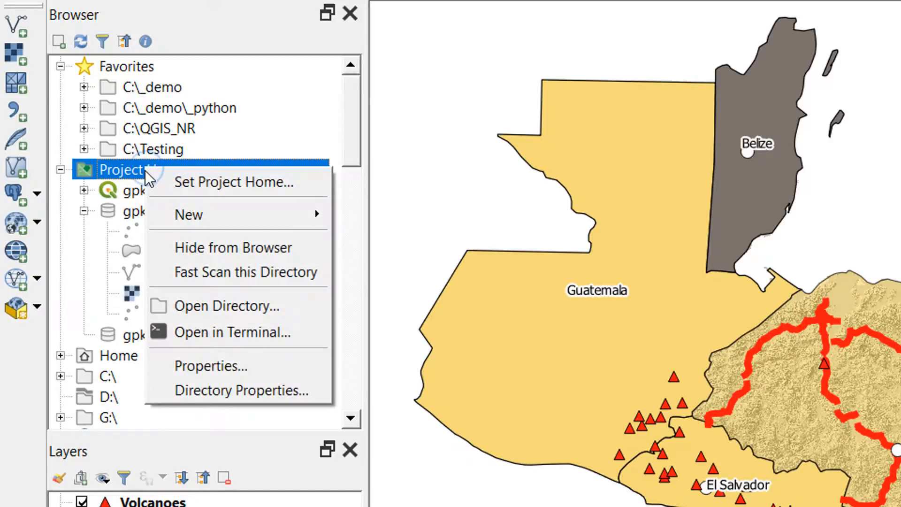
mouse_move(231, 331)
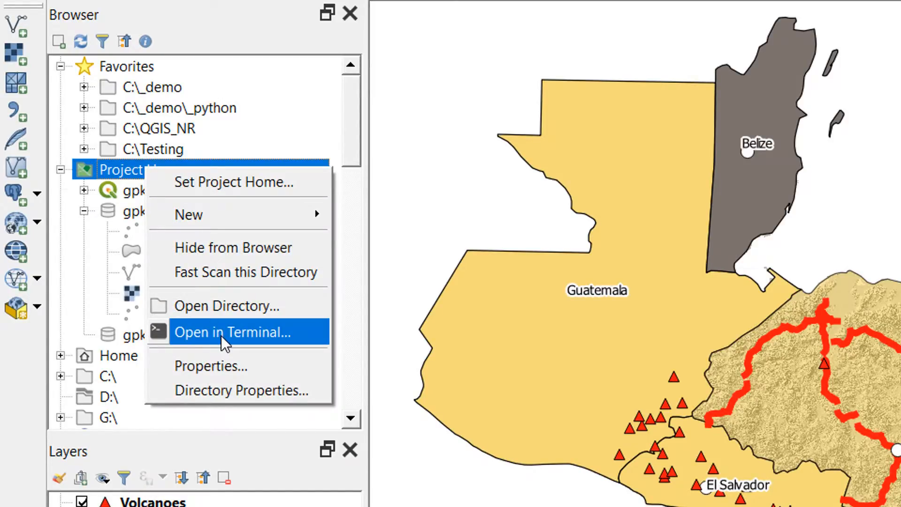
left_click(232, 332)
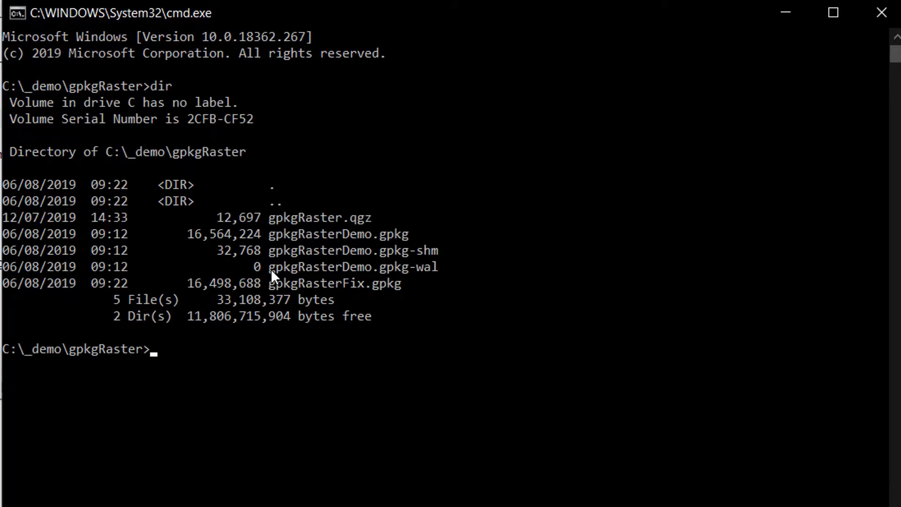
mouse_move(335, 244)
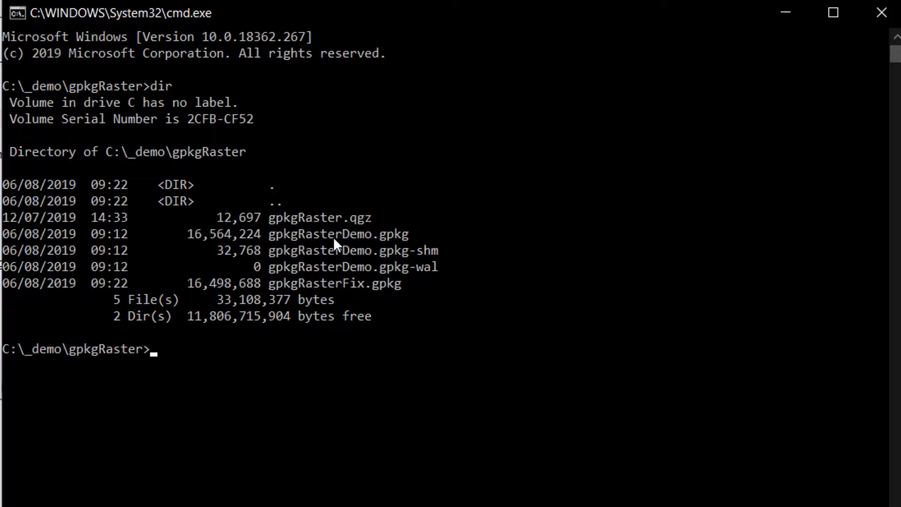
mouse_move(396, 274)
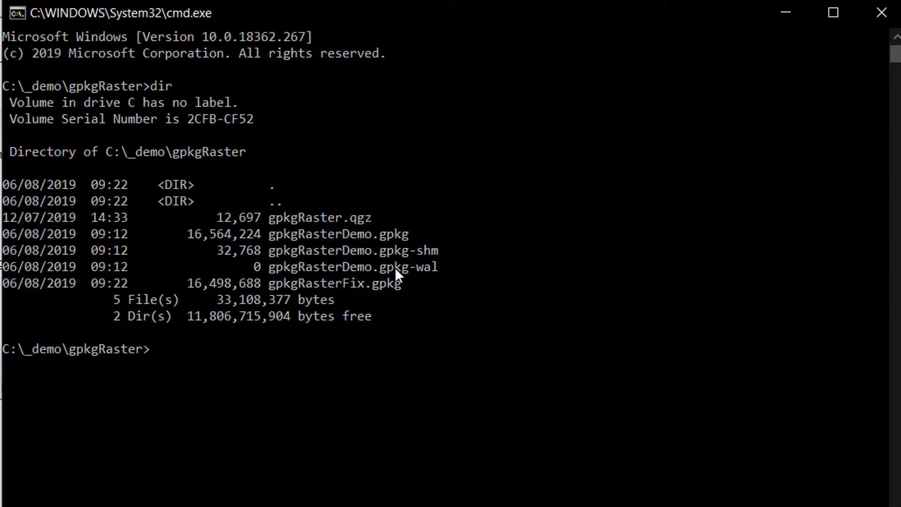
mouse_move(345, 299)
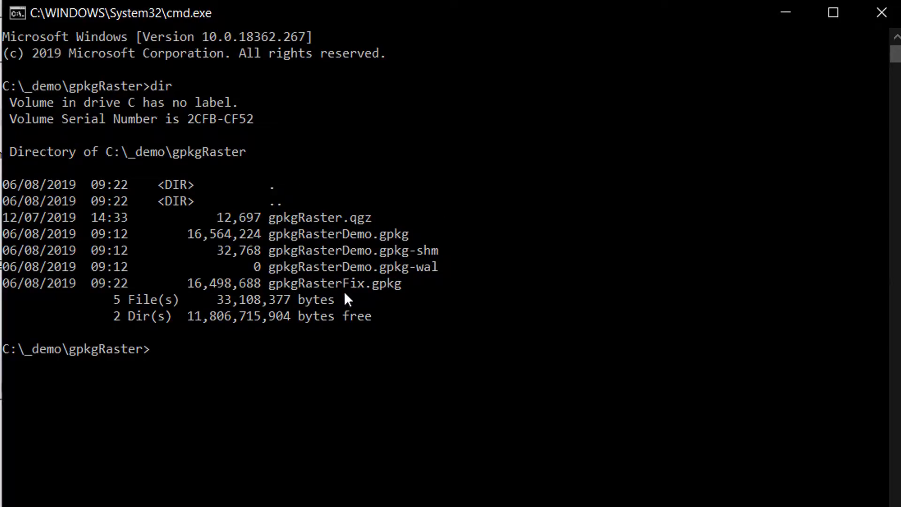
mouse_move(262, 382)
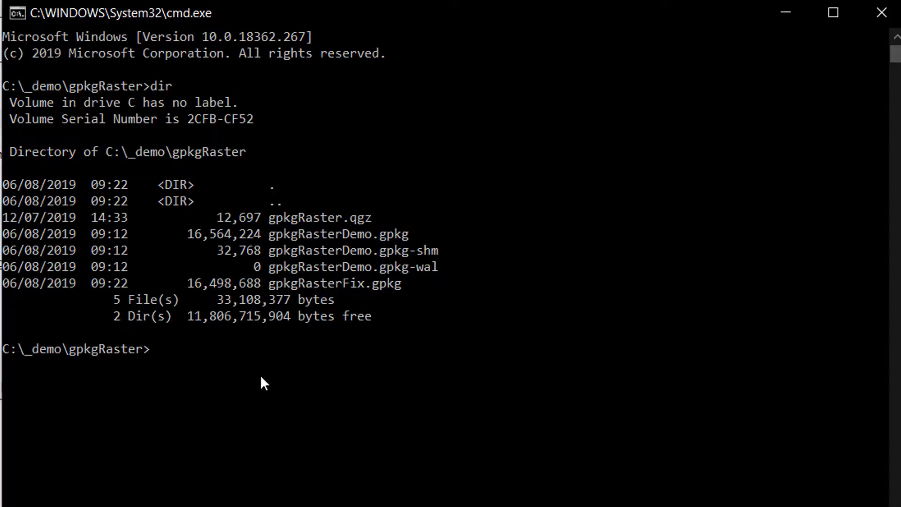
mouse_move(246, 411)
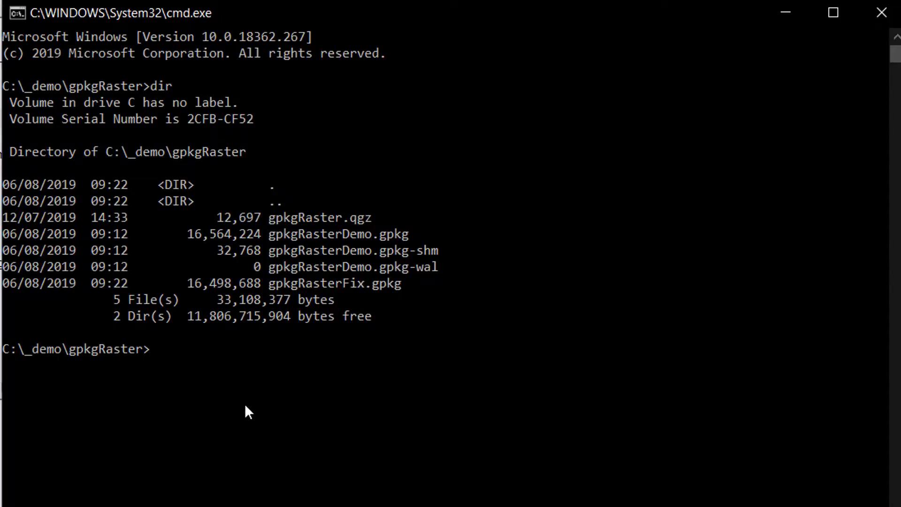
Run bare gdal_translate at the prompt to bring up its usage/documentation
type("gdal")
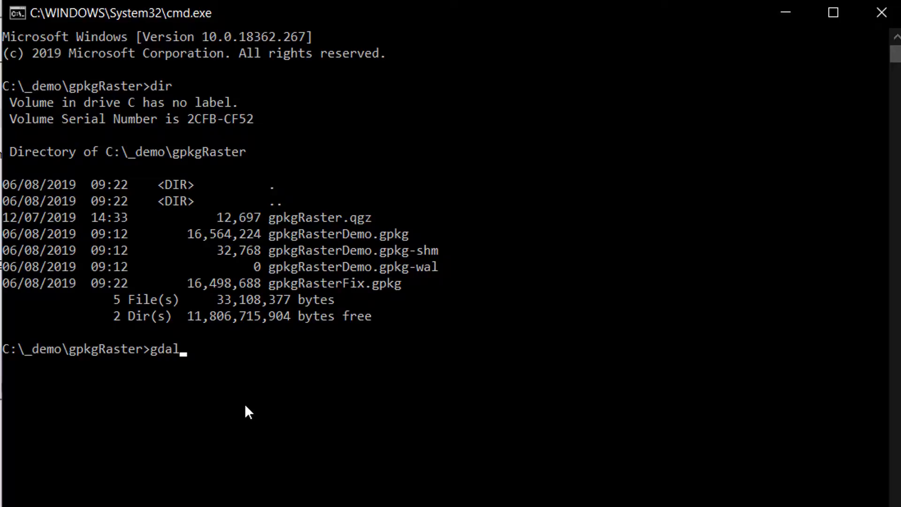
type("_trans")
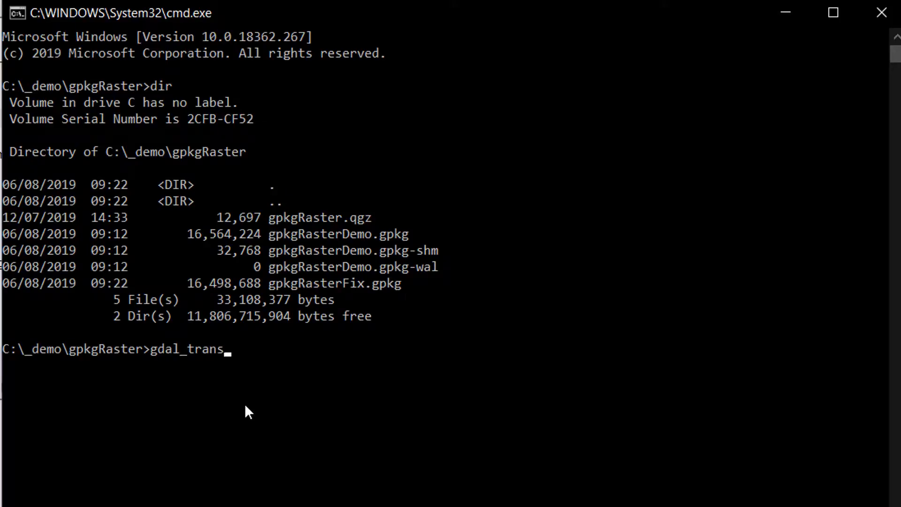
type("late")
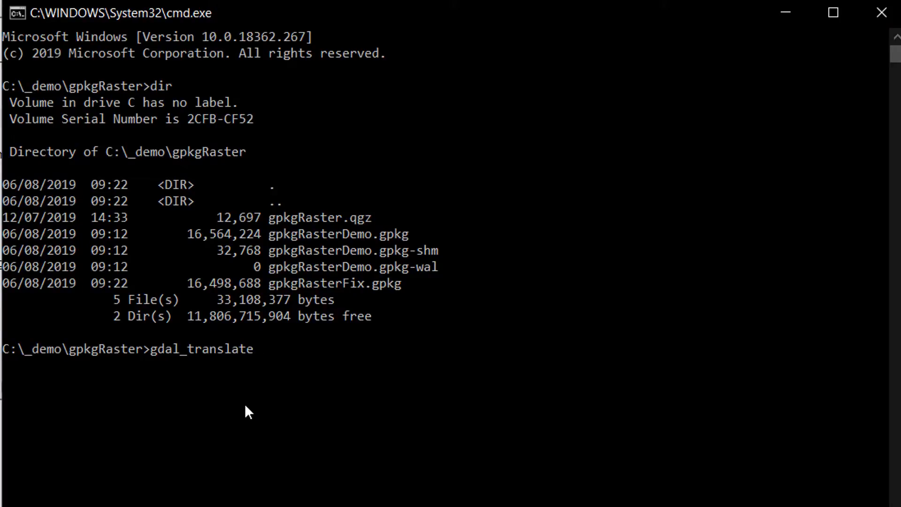
key("Return")
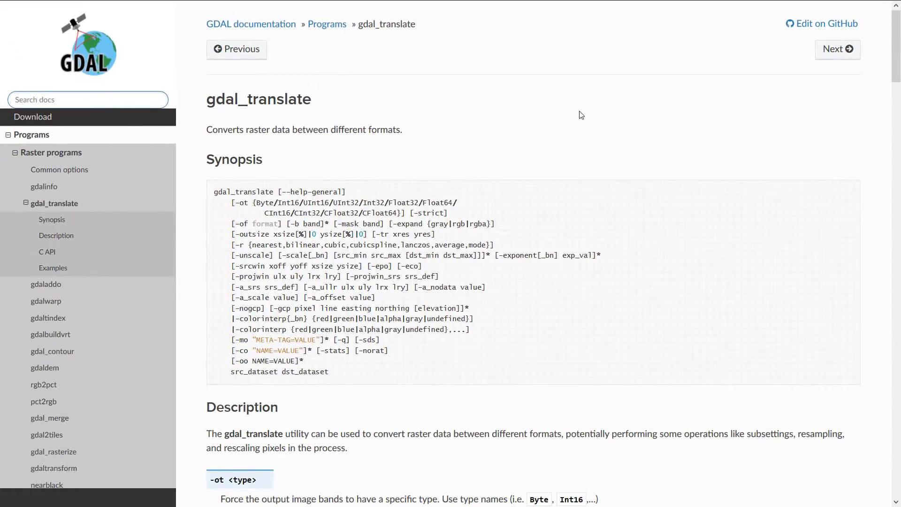
mouse_move(584, 133)
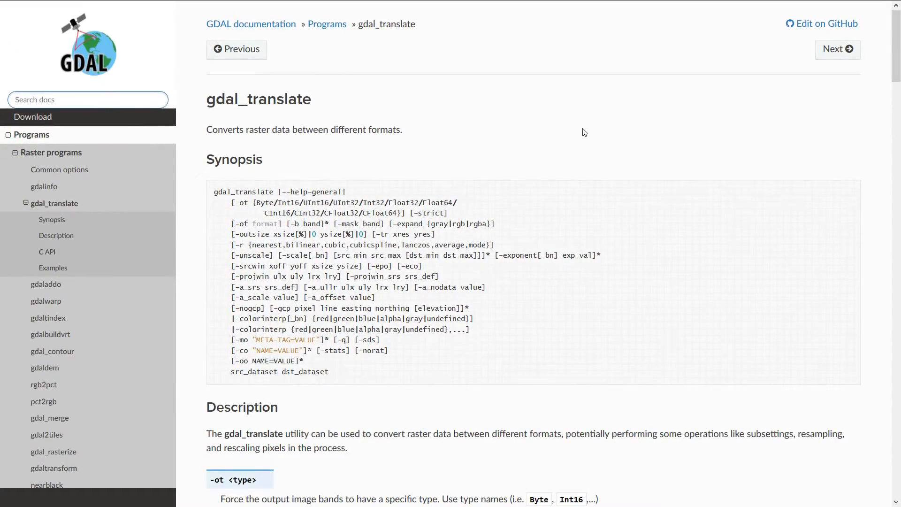
mouse_move(528, 240)
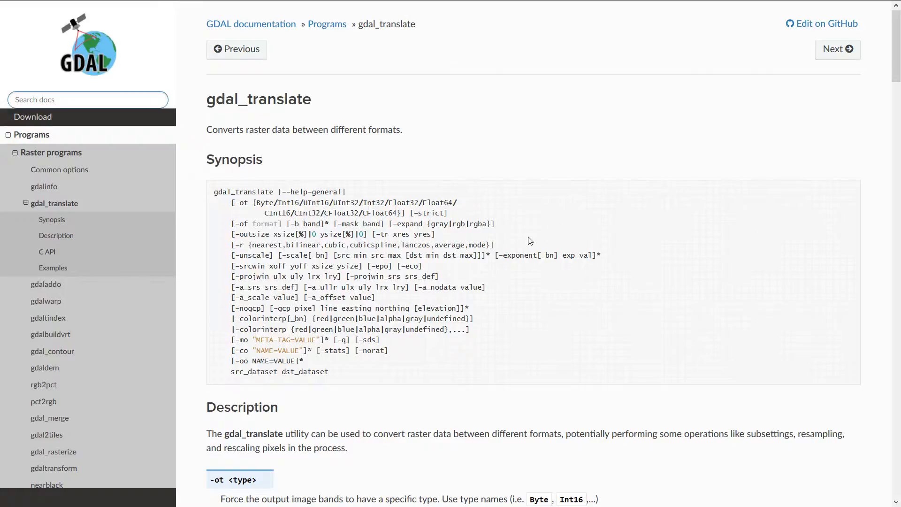
mouse_move(447, 216)
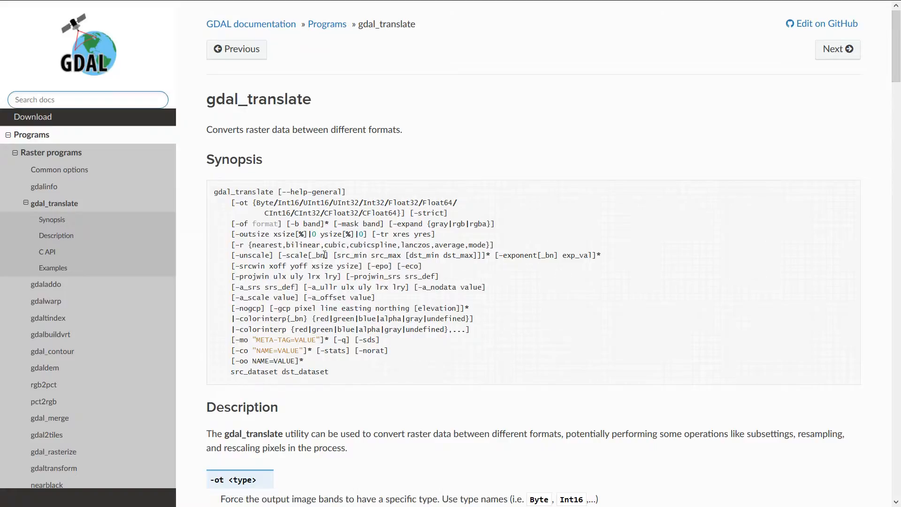
mouse_move(298, 115)
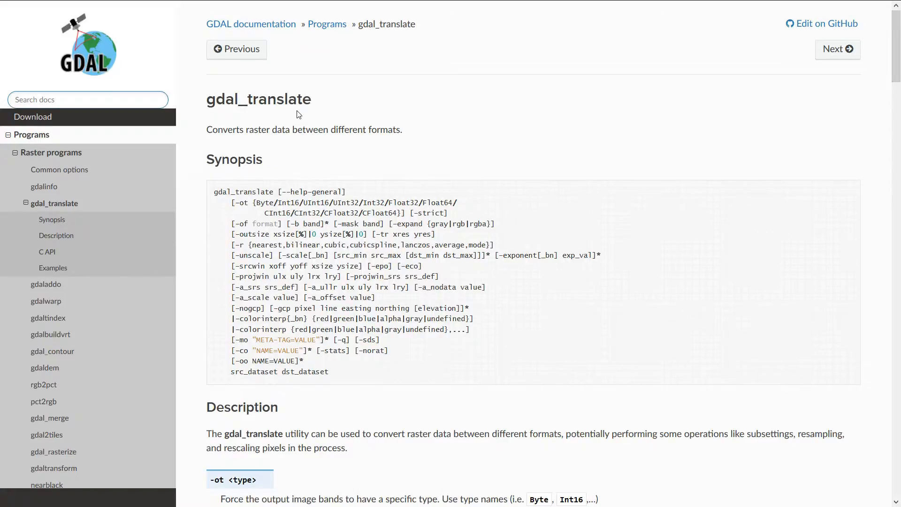
mouse_move(252, 24)
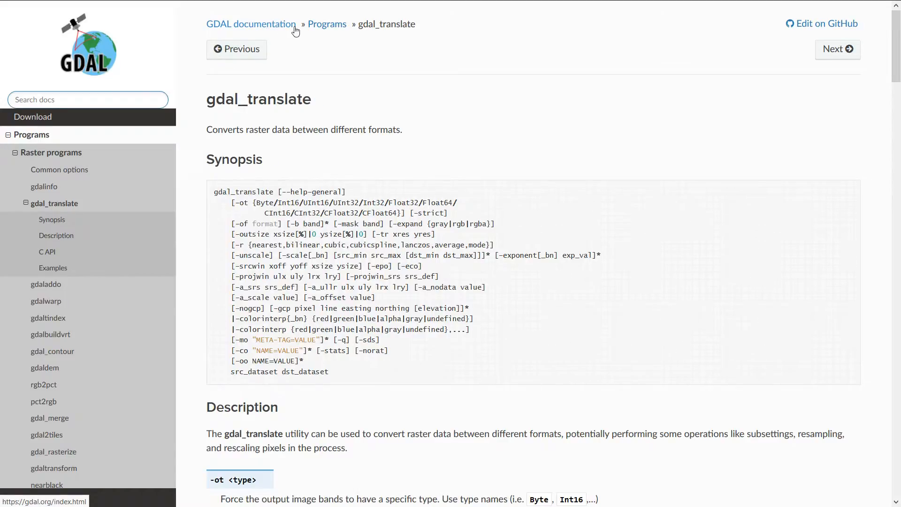
mouse_move(390, 34)
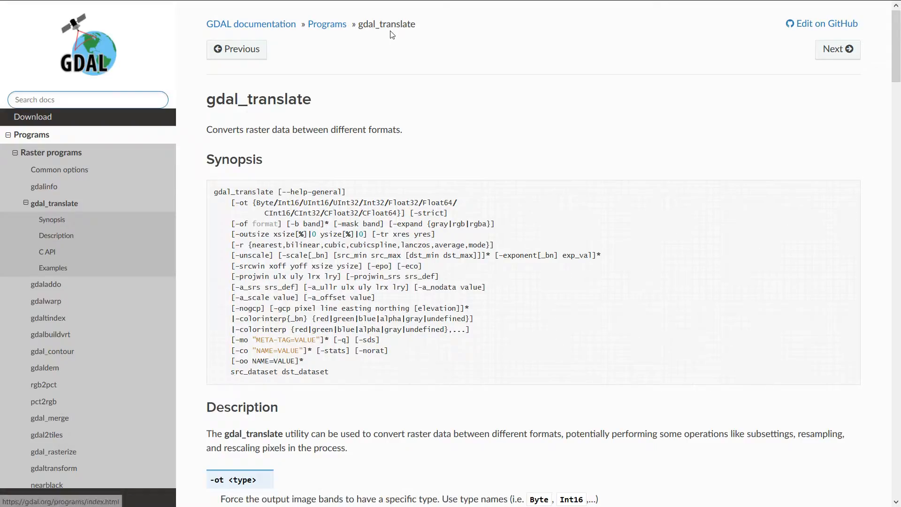
mouse_move(231, 147)
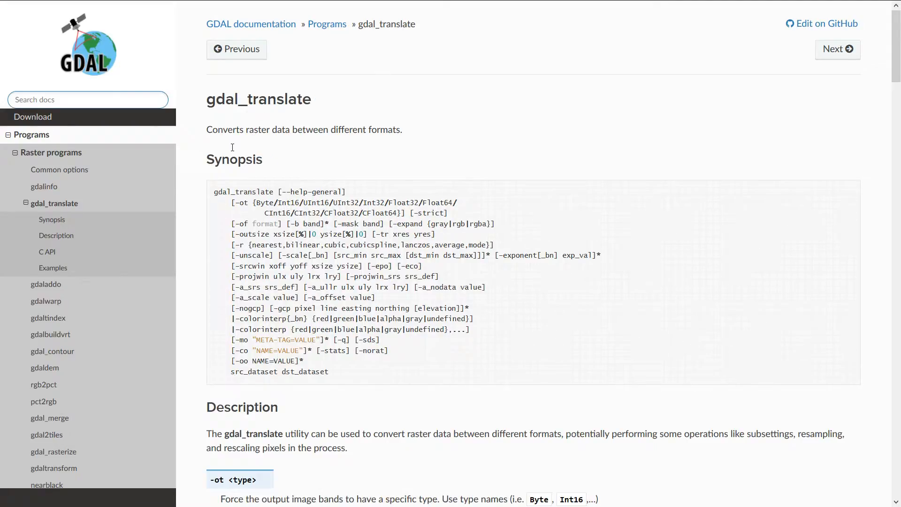
mouse_move(388, 147)
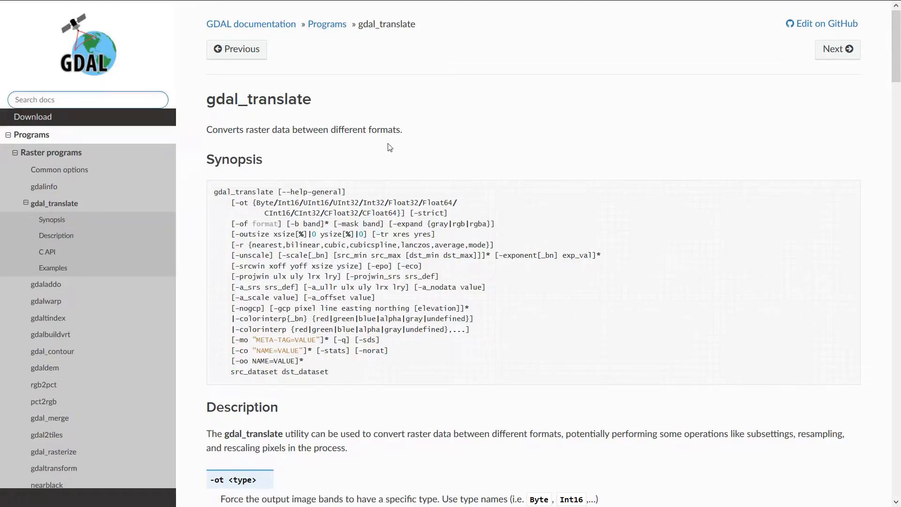
Scroll through the gdal_translate option descriptions, from output type to georeferencing and nodata
scroll("down", 3)
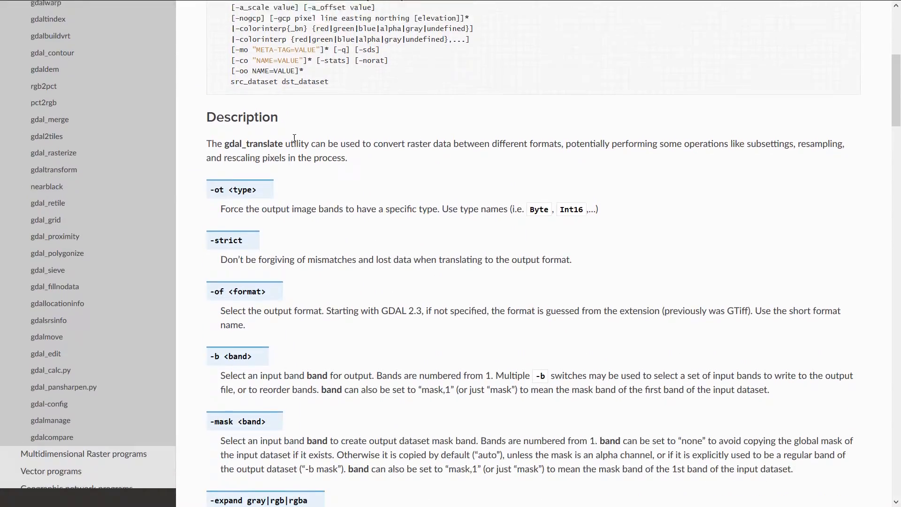
scroll("up", 3)
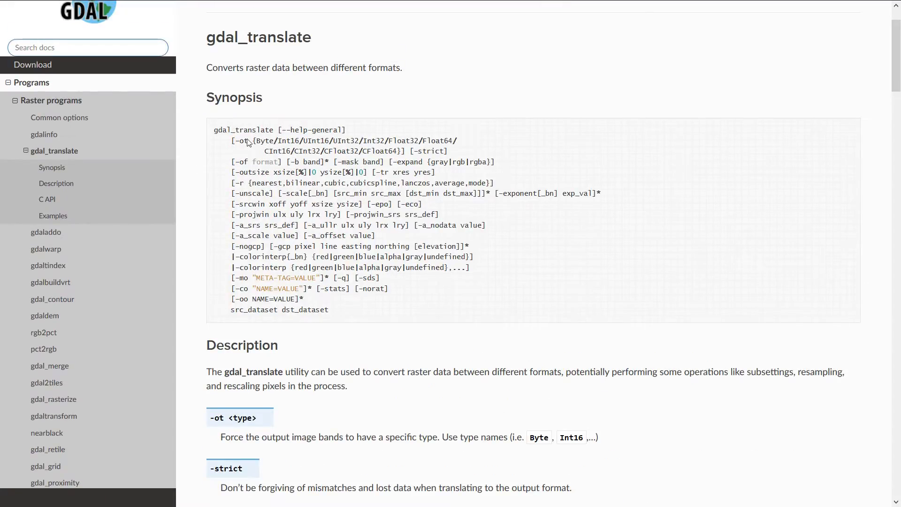
mouse_move(260, 185)
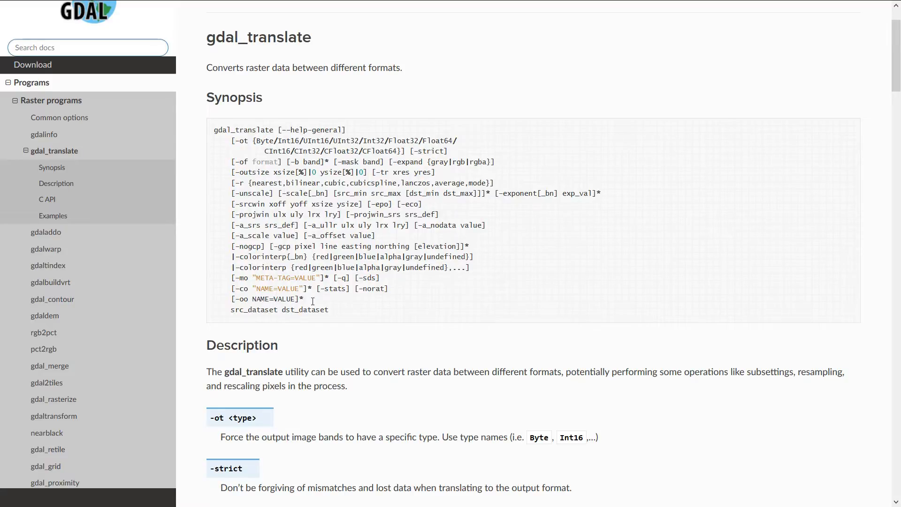
mouse_move(364, 219)
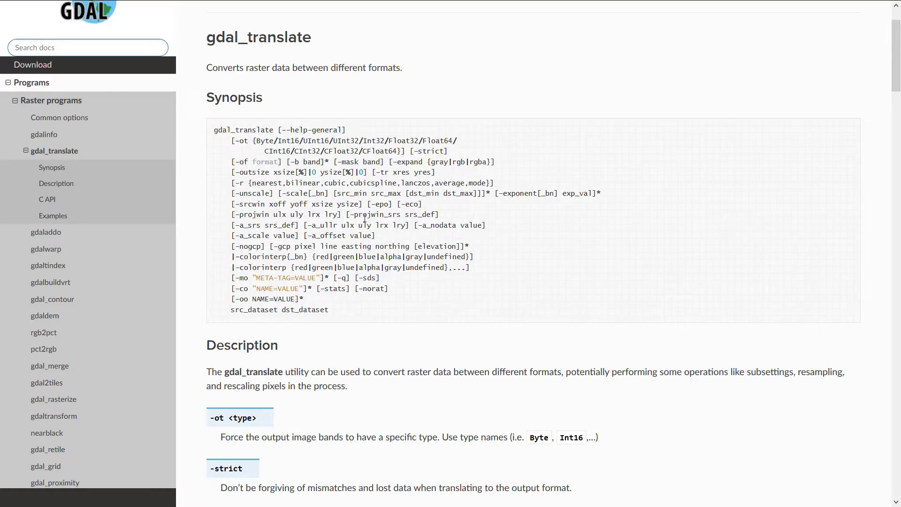
scroll("down", 3)
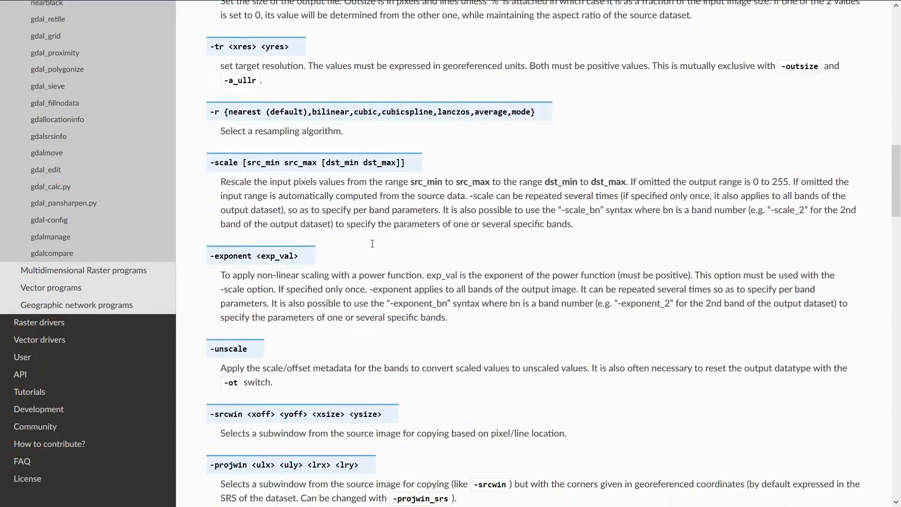
scroll("down", 3)
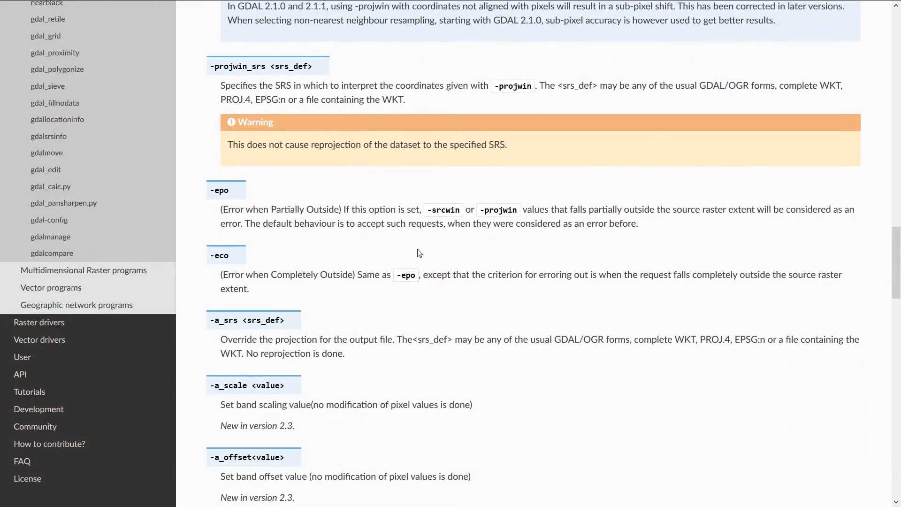
scroll("down", 3)
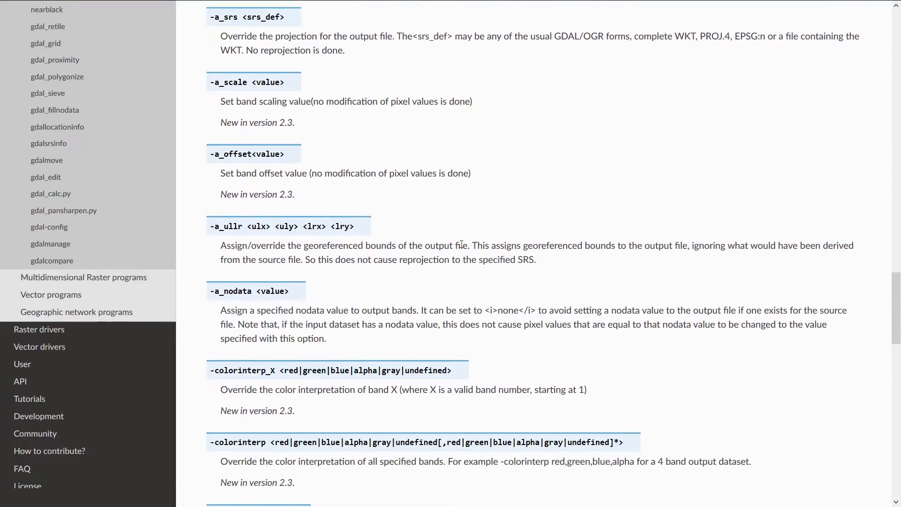
scroll("up", 3)
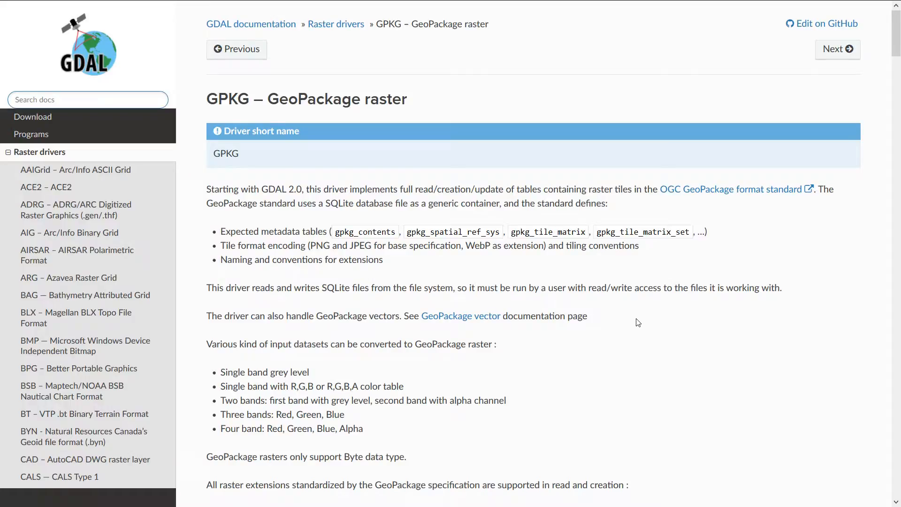
mouse_move(398, 315)
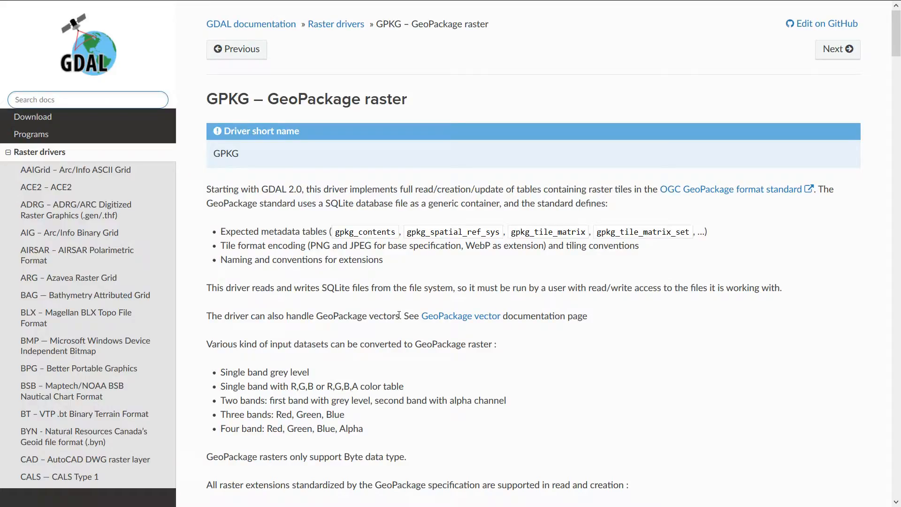
mouse_move(346, 118)
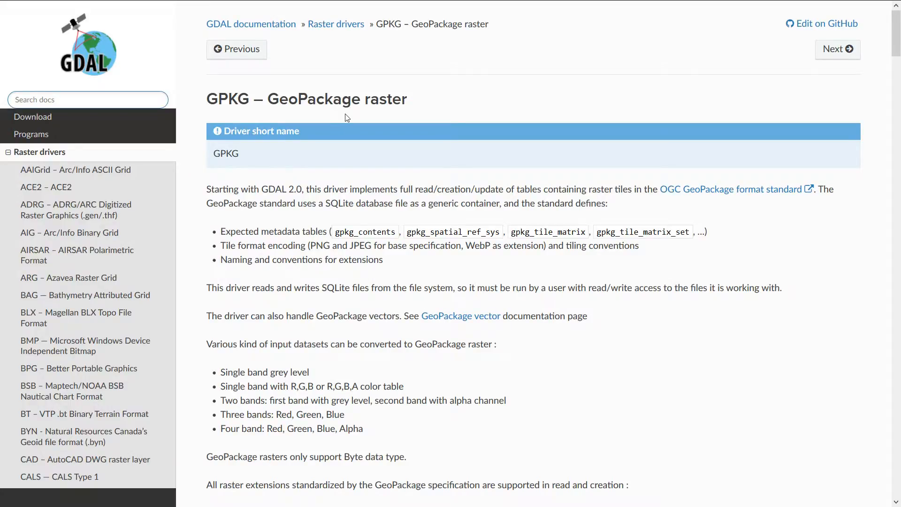
mouse_move(394, 127)
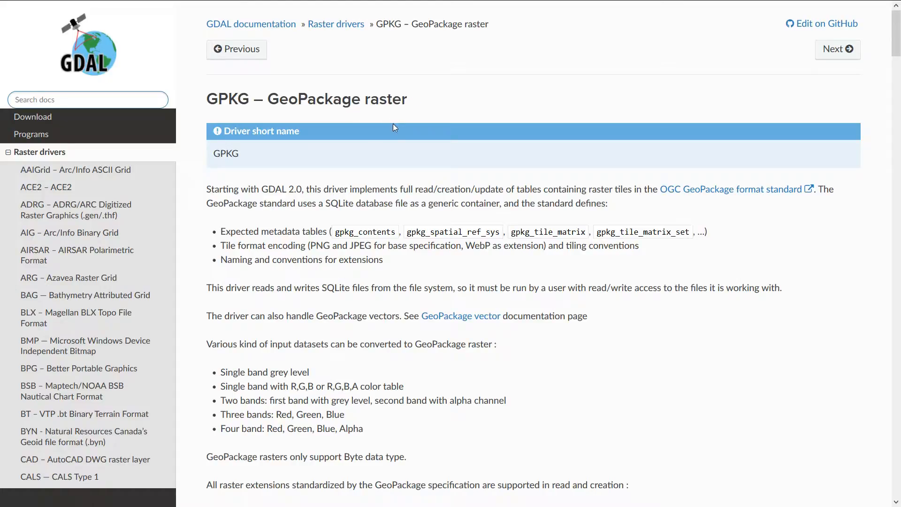
mouse_move(235, 203)
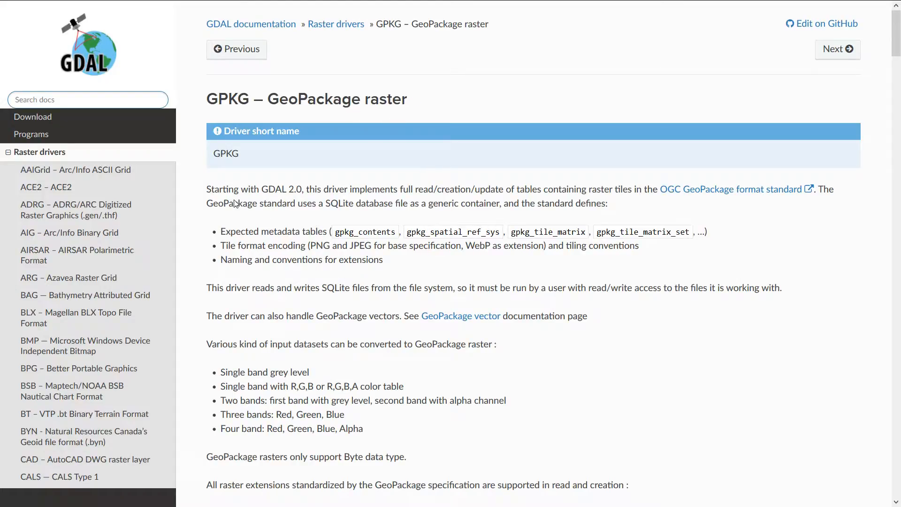
Scroll the GPKG raster driver page through opening options and tiling schemes to the creation options list
scroll("down", 3)
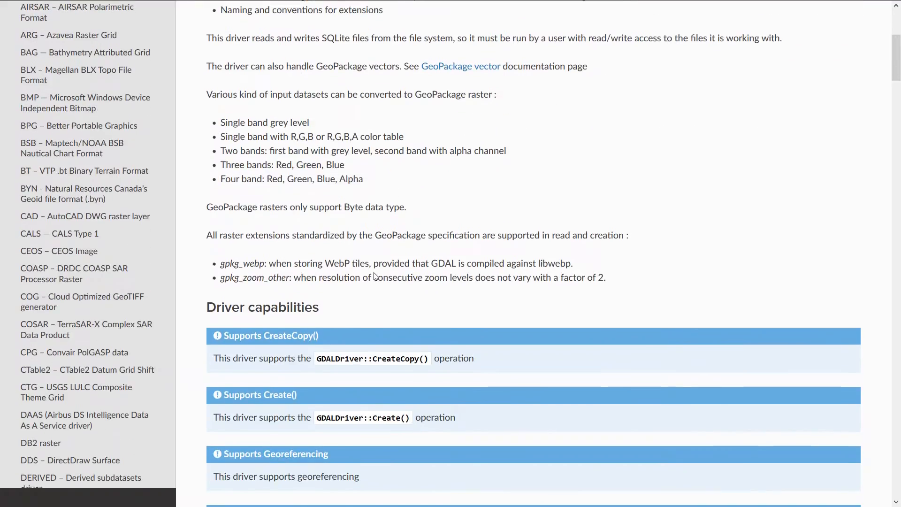
scroll("down", 3)
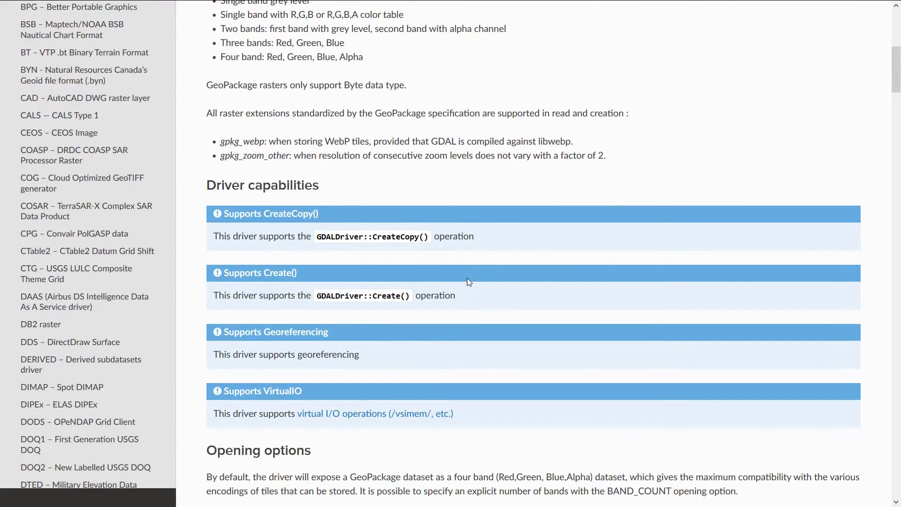
scroll("down", 3)
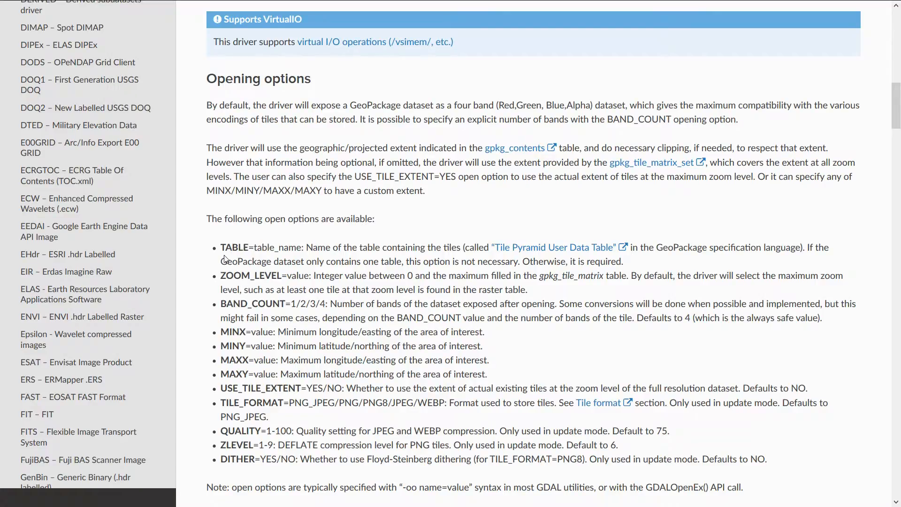
scroll("down", 3)
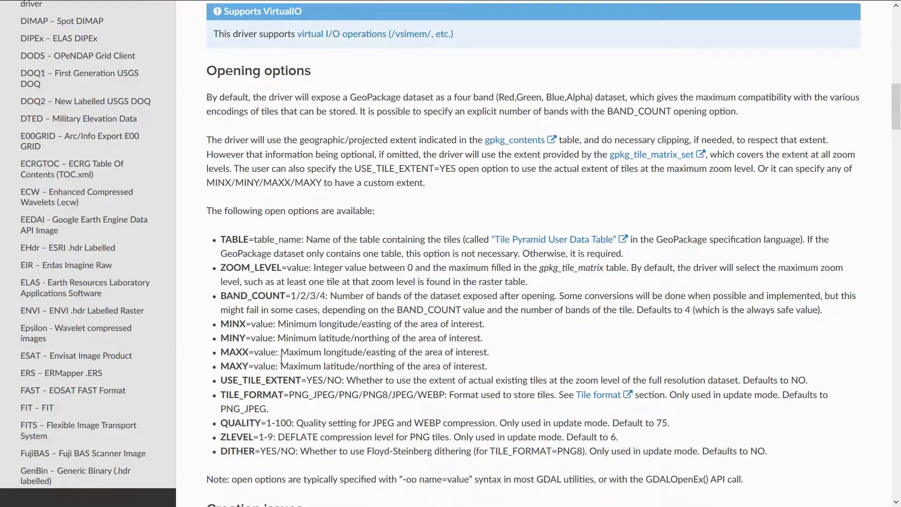
scroll("down", 3)
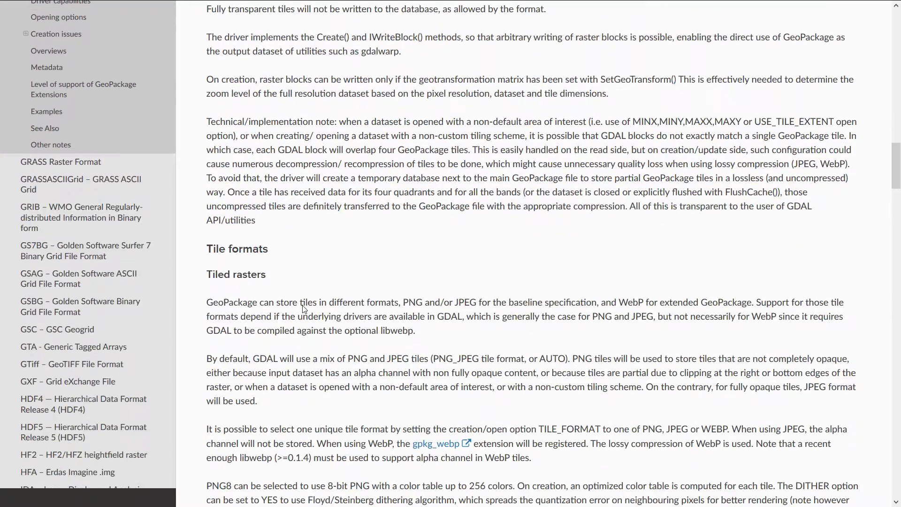
scroll("down", 3)
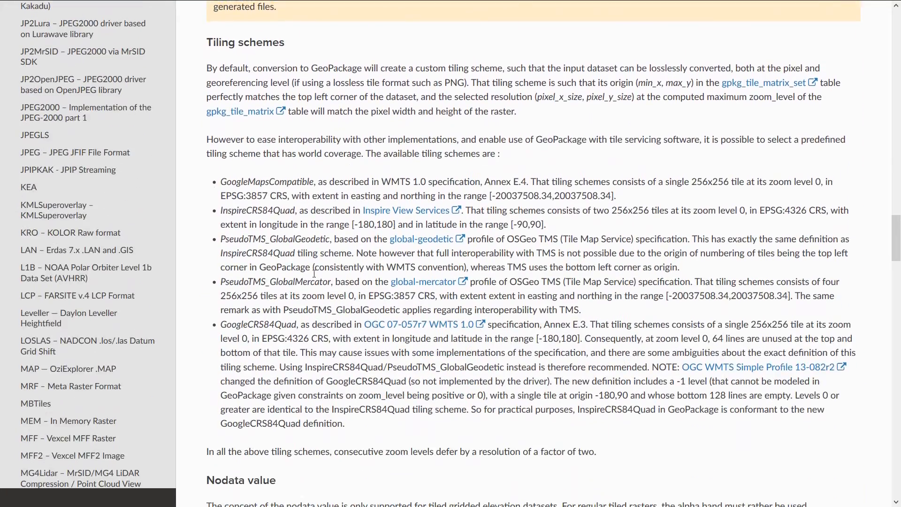
scroll("up", 3)
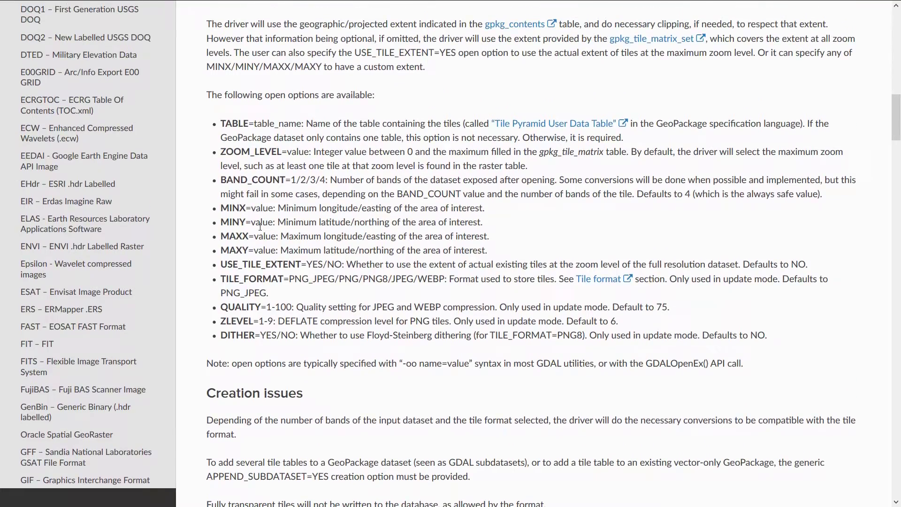
scroll("down", 3)
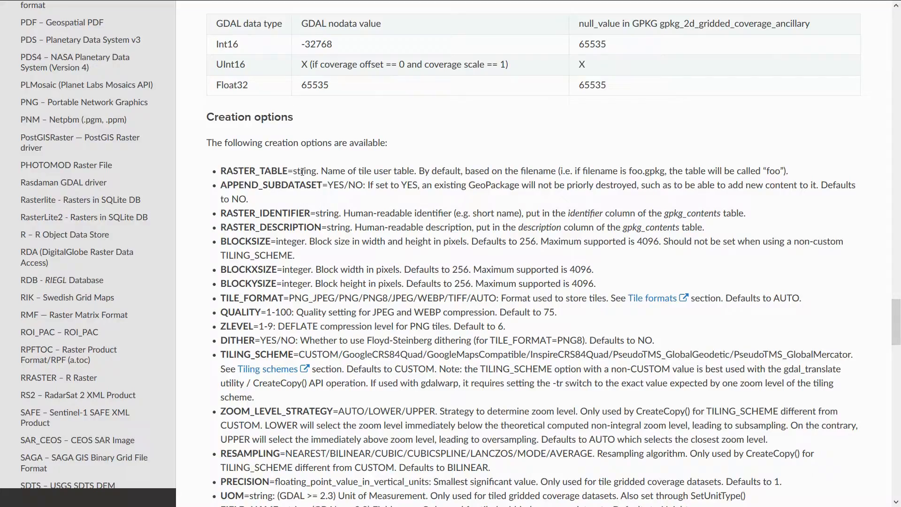
mouse_move(344, 203)
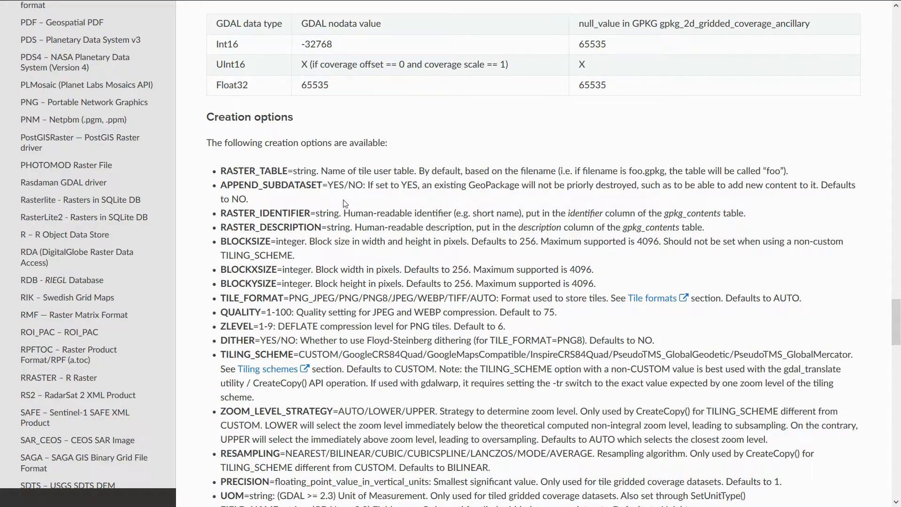
mouse_move(494, 235)
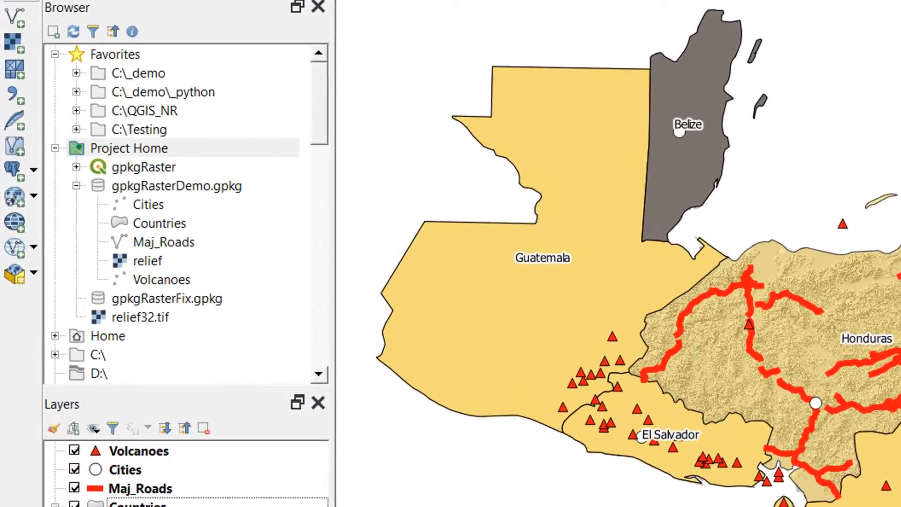
left_click(139, 317)
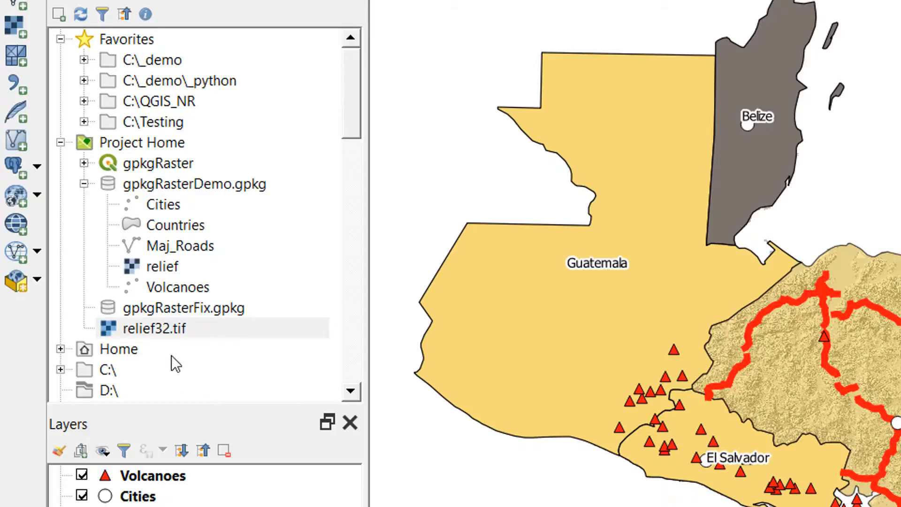
left_click(153, 329)
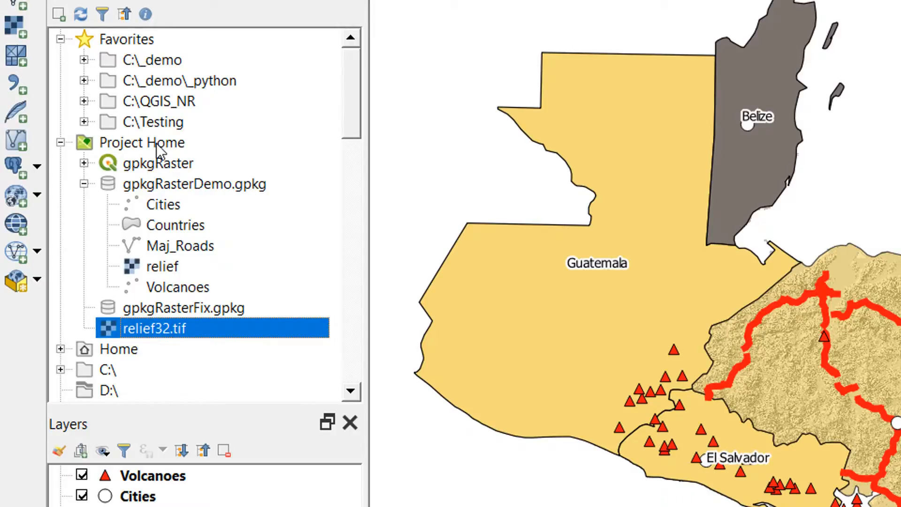
mouse_move(154, 332)
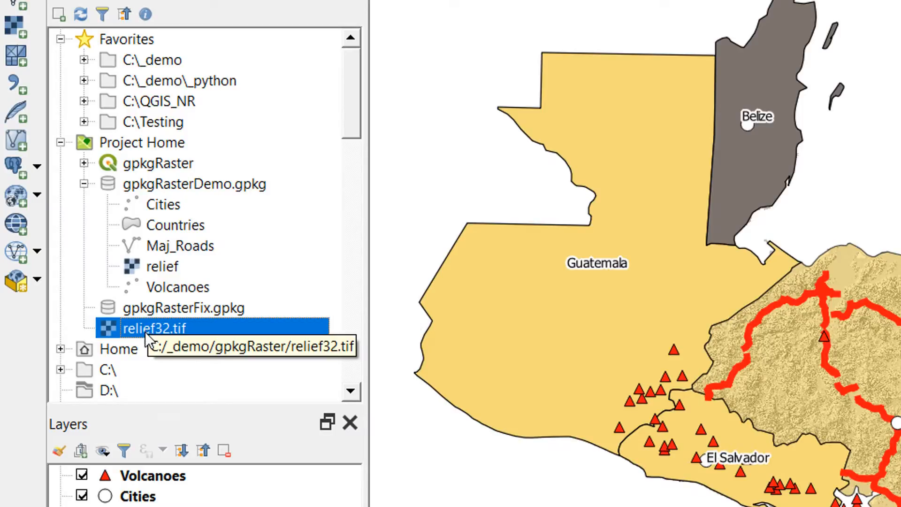
mouse_move(153, 339)
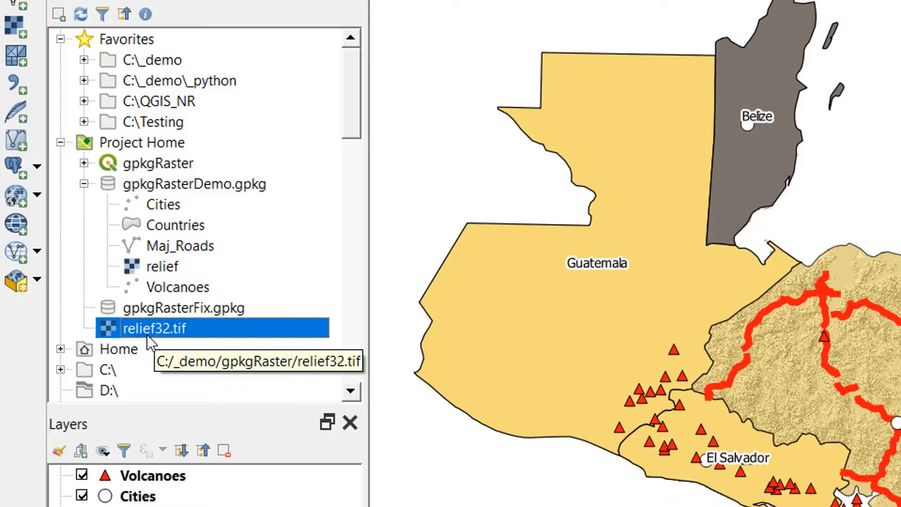
mouse_move(165, 337)
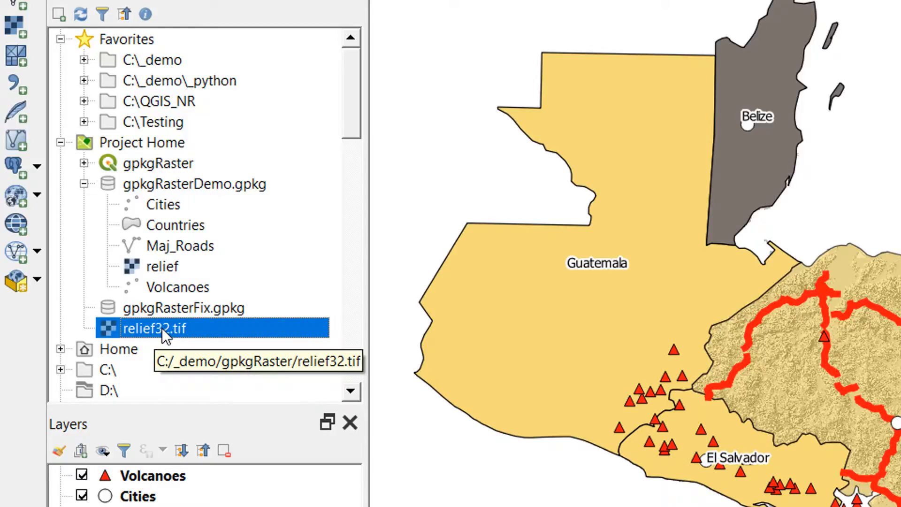
right_click(142, 142)
type("gda")
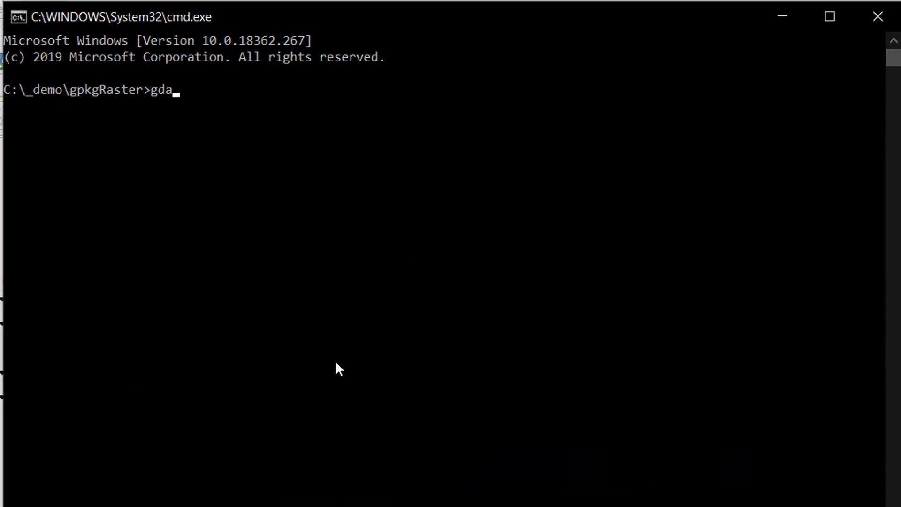
Compose gdal_translate with -of GPKG and relief32.tif as the source raster
type("l_tran")
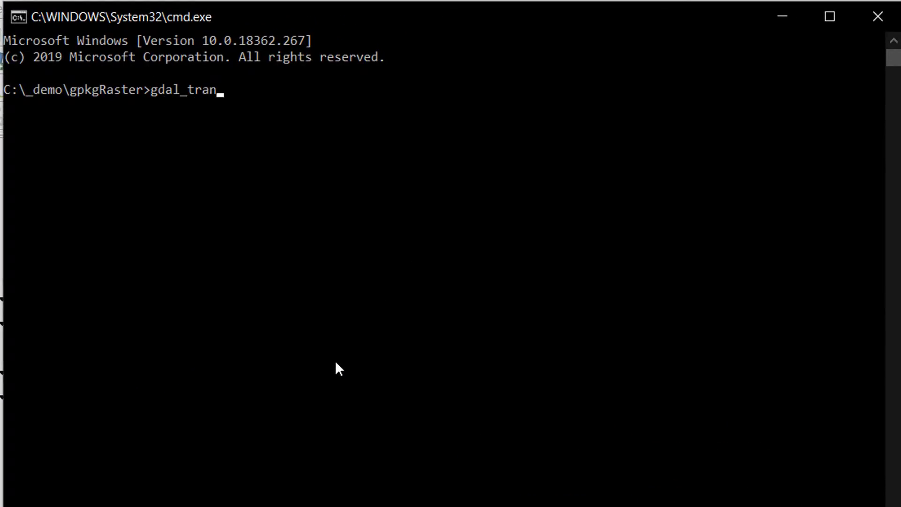
type("slate -")
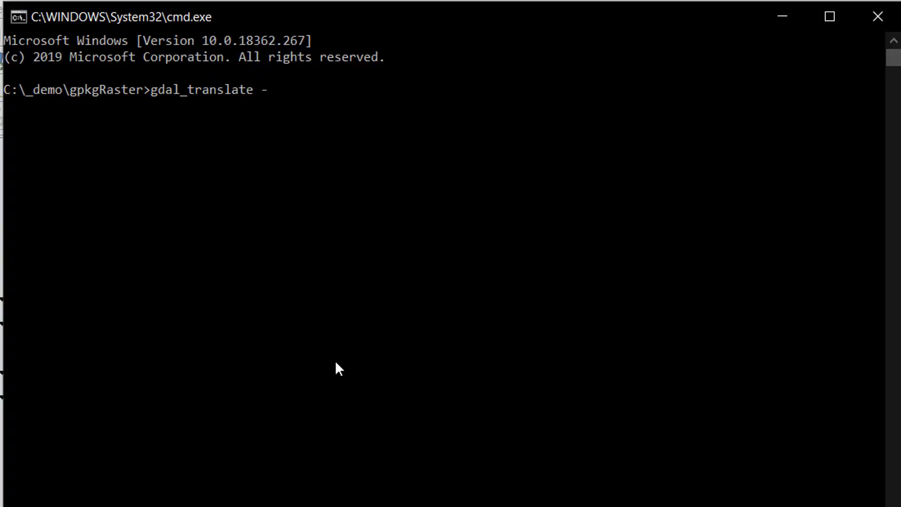
type("of")
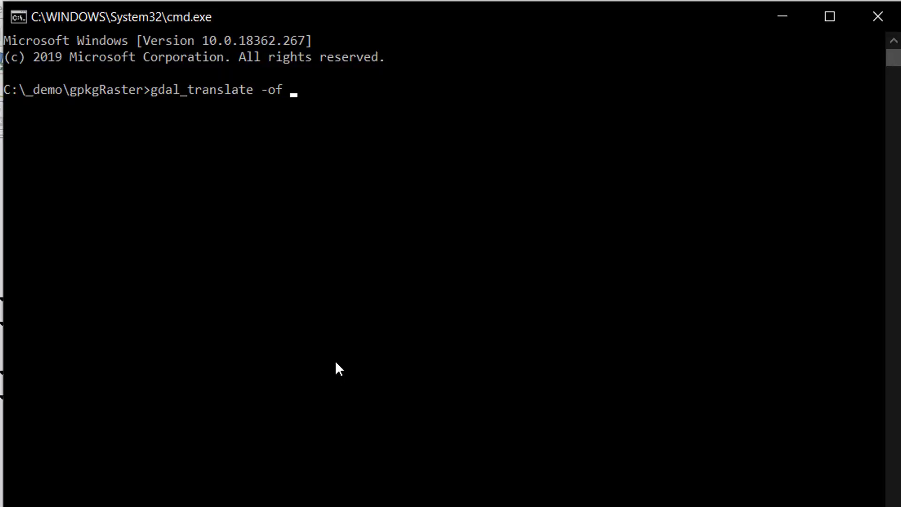
type("GP")
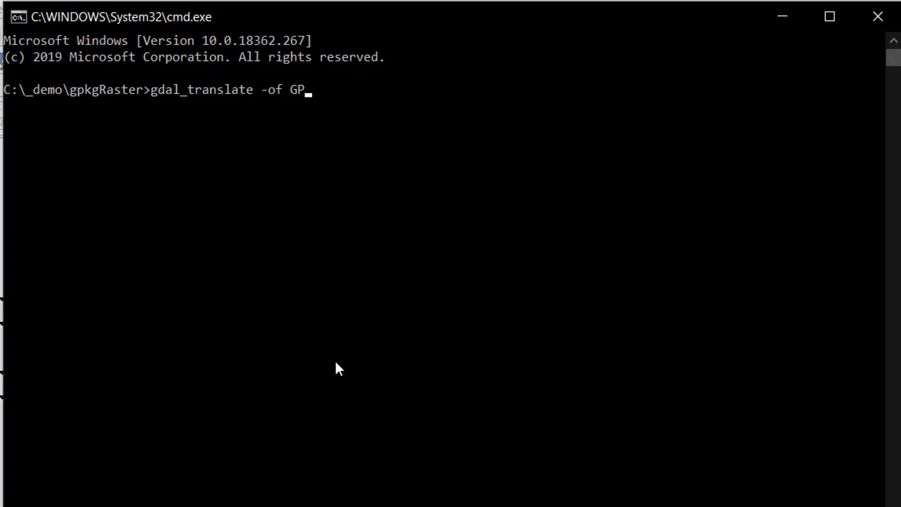
type("KG")
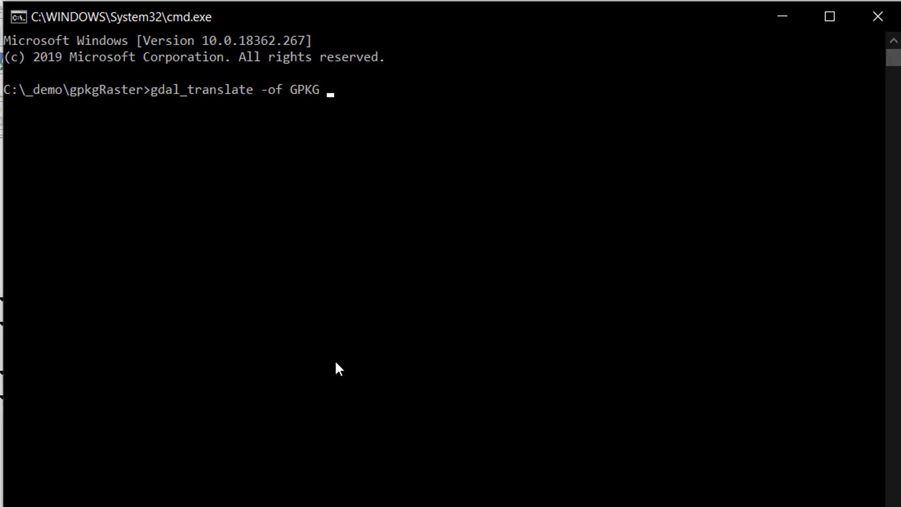
type("re")
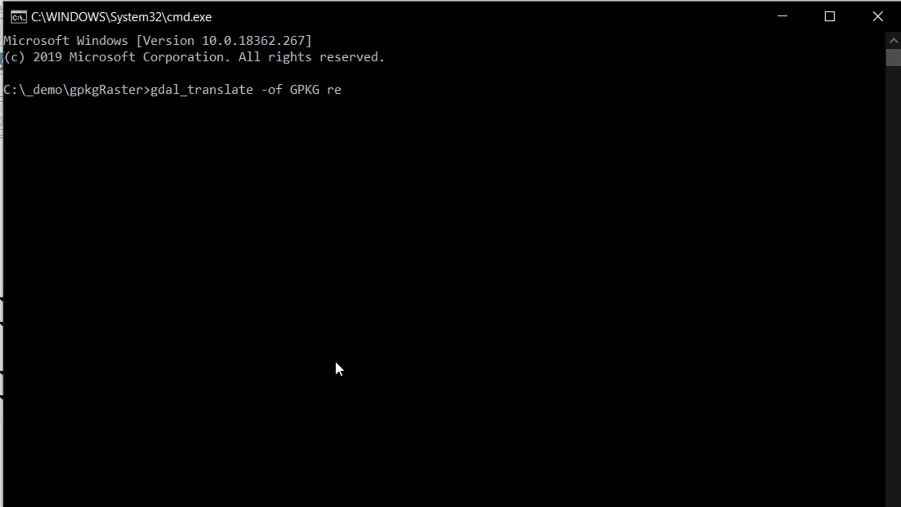
type("lief32.tif")
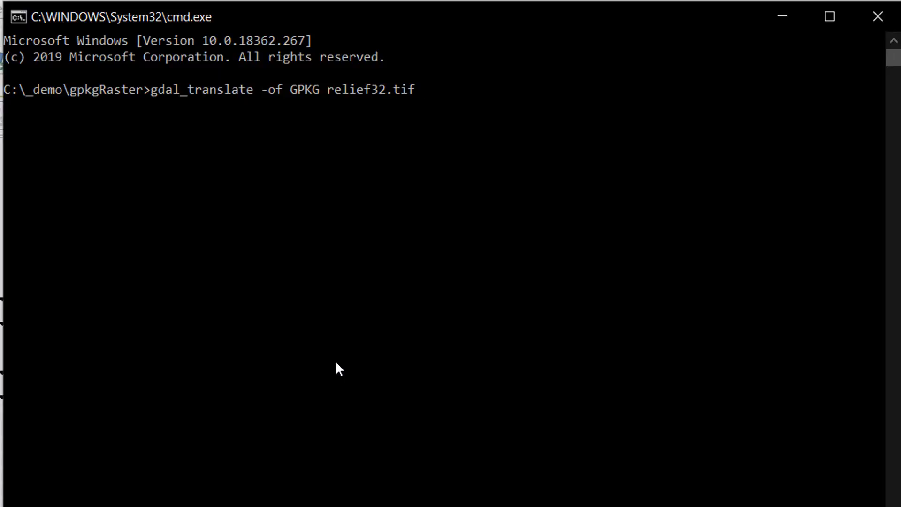
Complete the command with output myNewGPKG.gpkg and -co QUALITY=100; it fails as unsupported data type
type("myNewG")
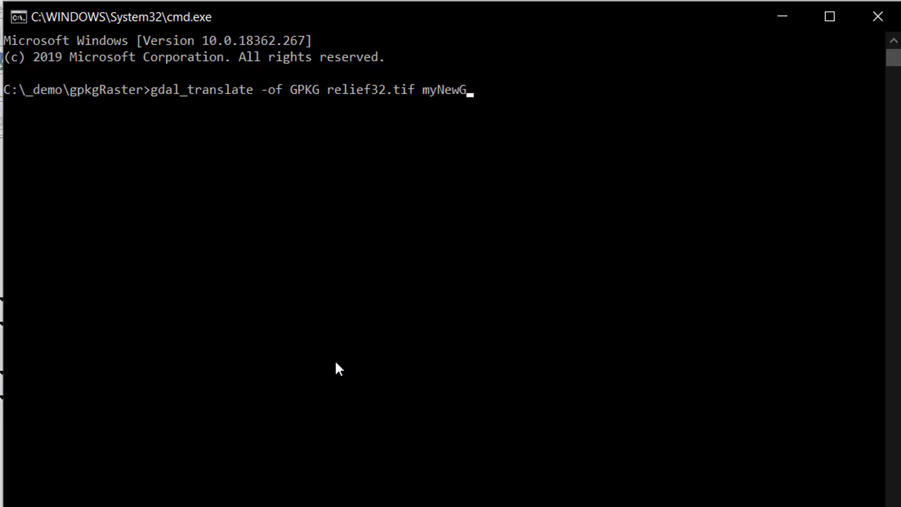
type("PKG.")
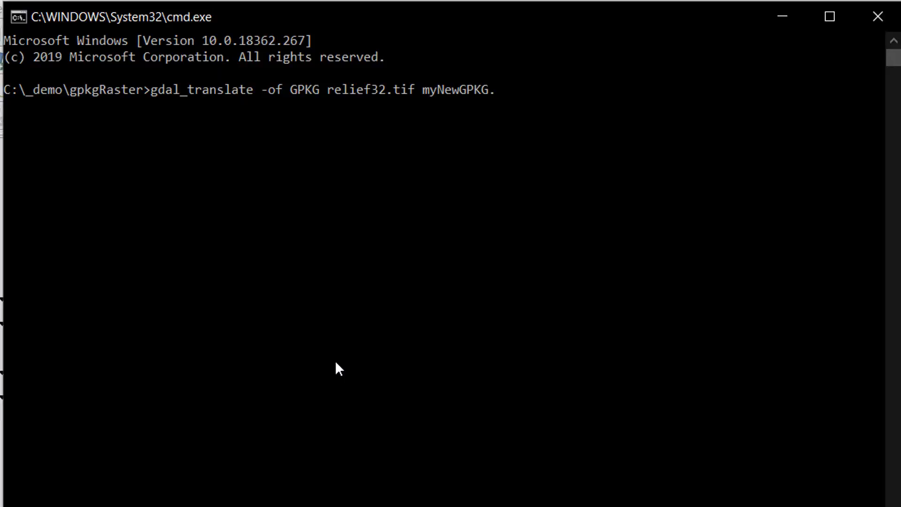
type("gpkg -")
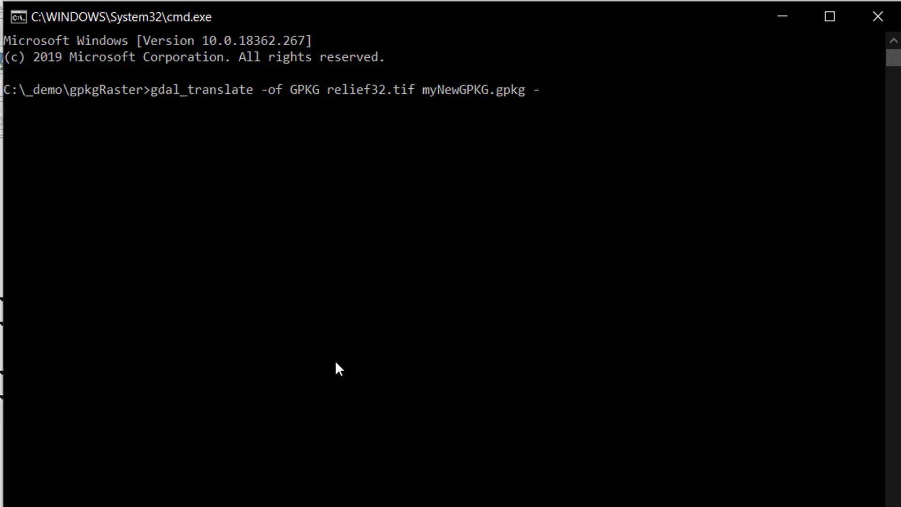
type("co")
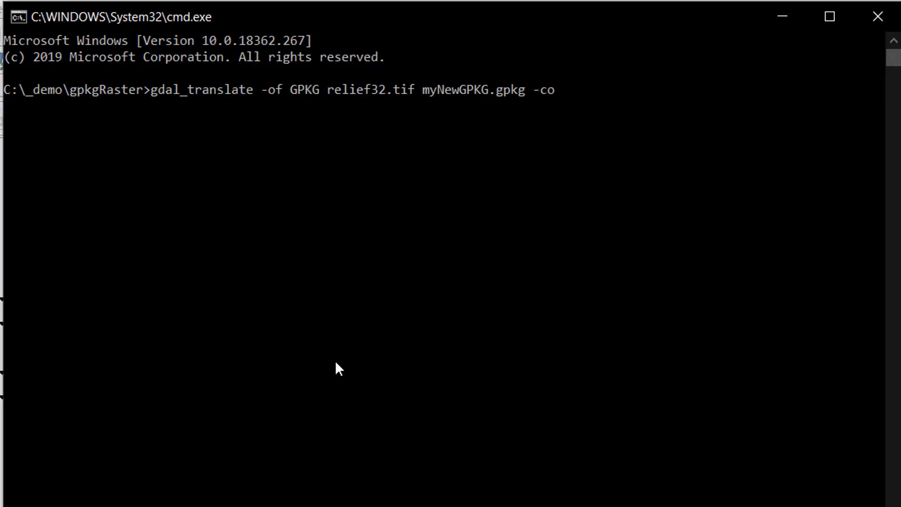
type("QUALIT")
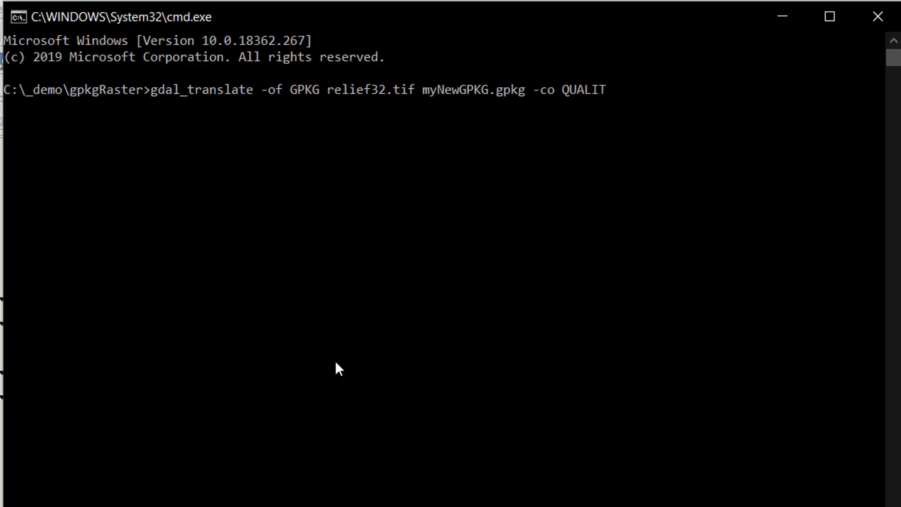
type("Y")
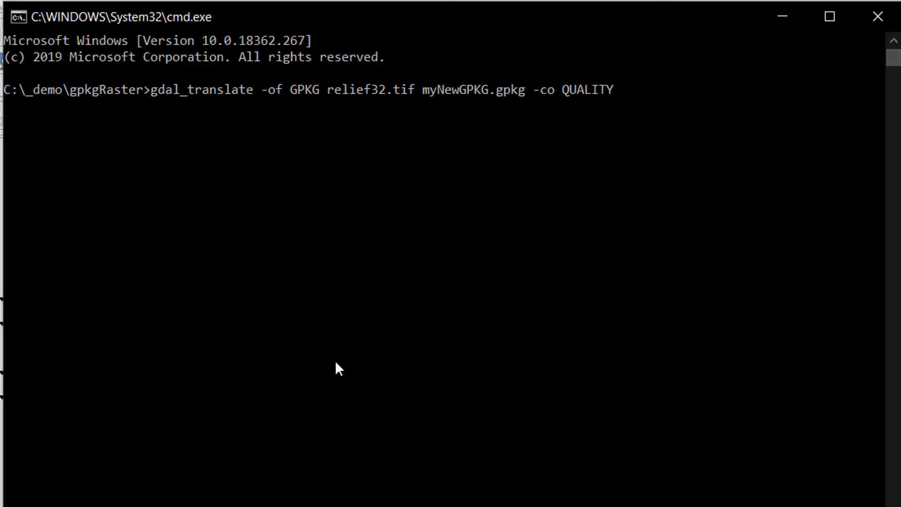
type("=100")
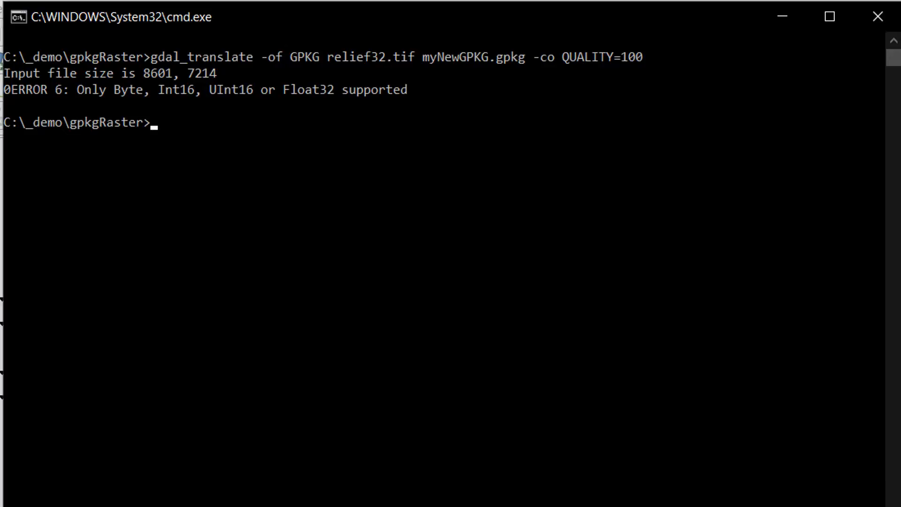
Recall the command and rerun it with -ot UInt32, which fails again as unsupported
key("Up")
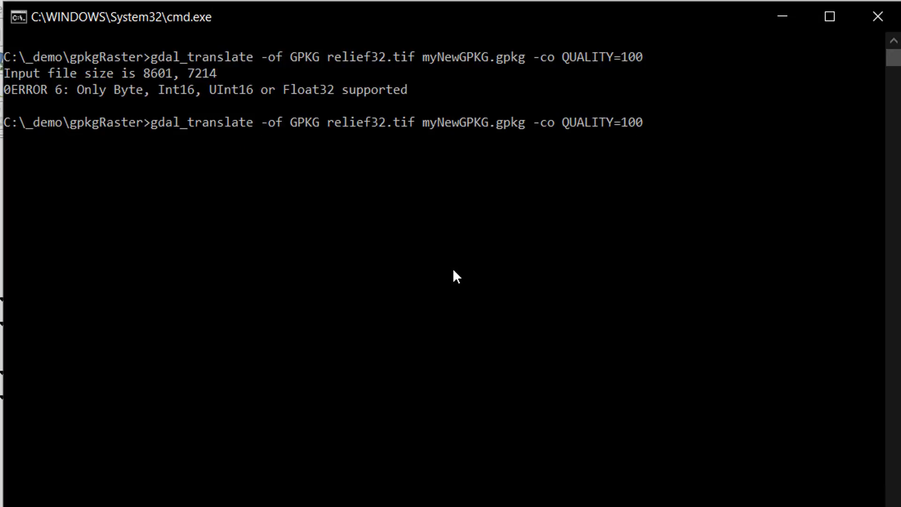
type("-ot")
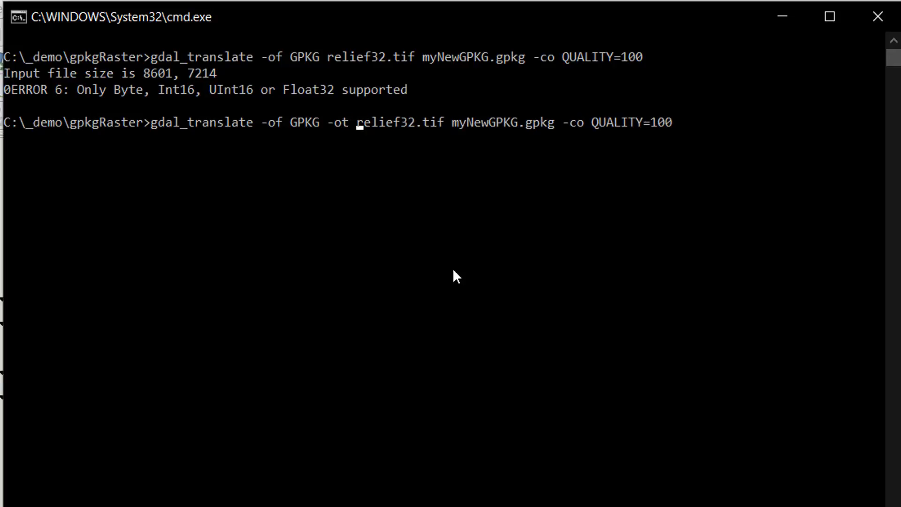
type("UI")
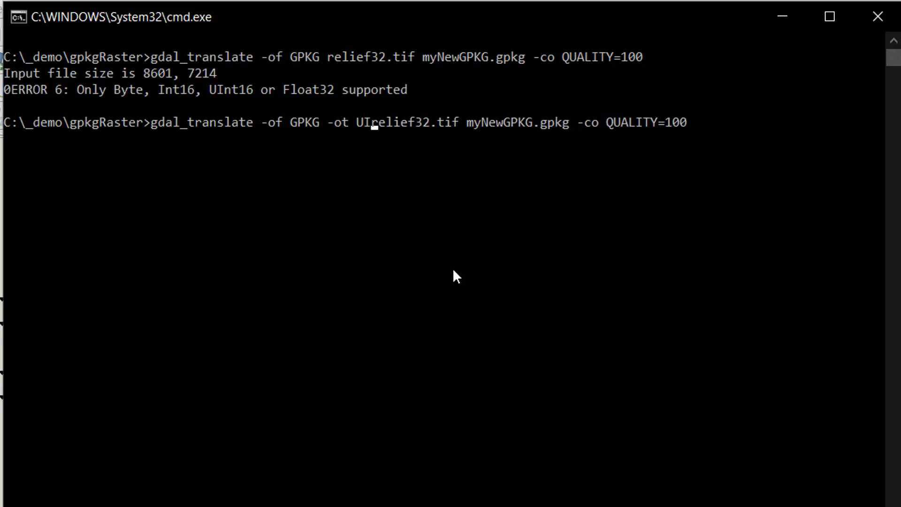
type("nt32")
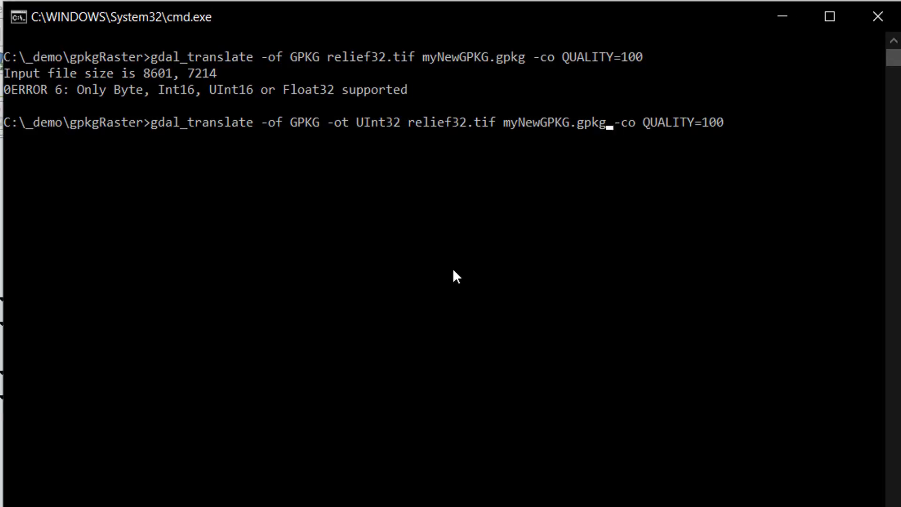
key("Return")
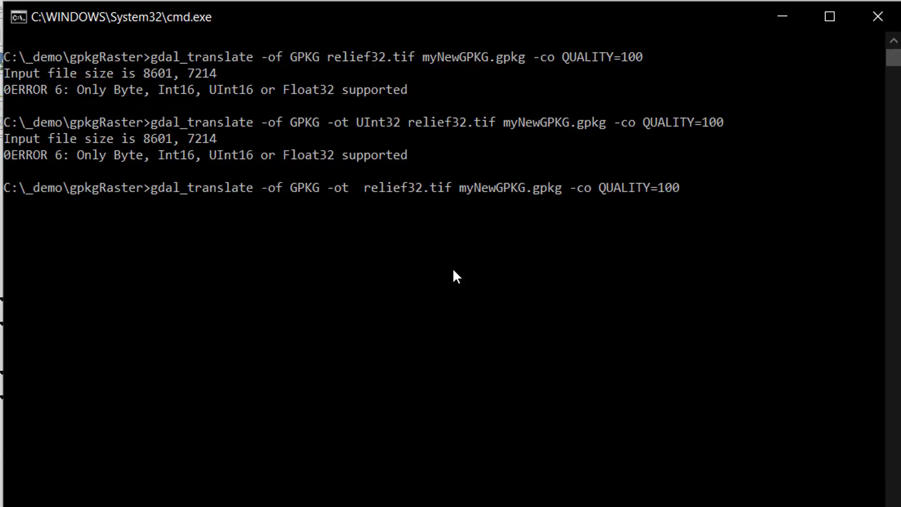
Rerun the conversion with -ot Float32 to completion, then minimise the console back to QGIS
type("Float")
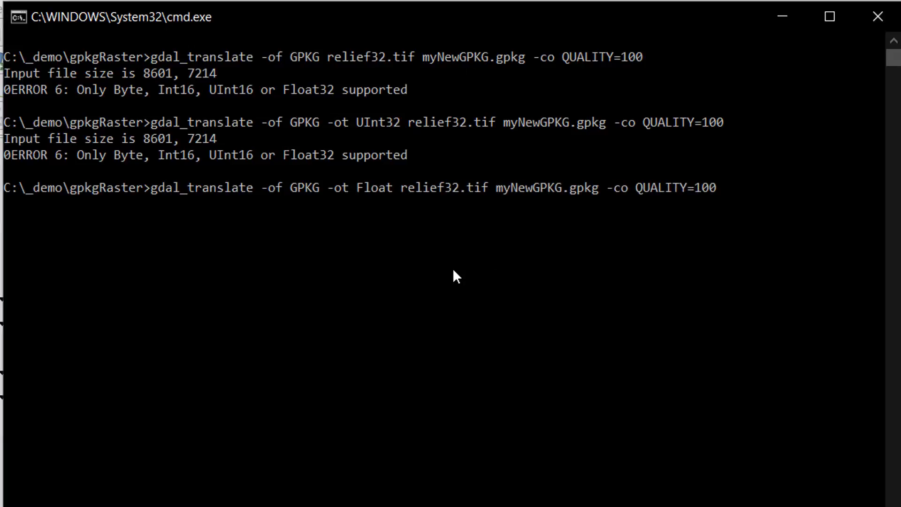
type("32")
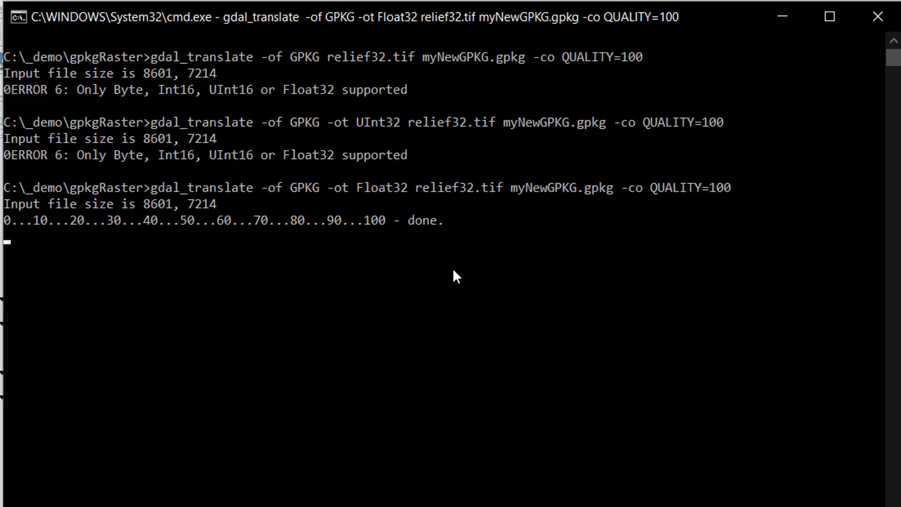
mouse_move(781, 16)
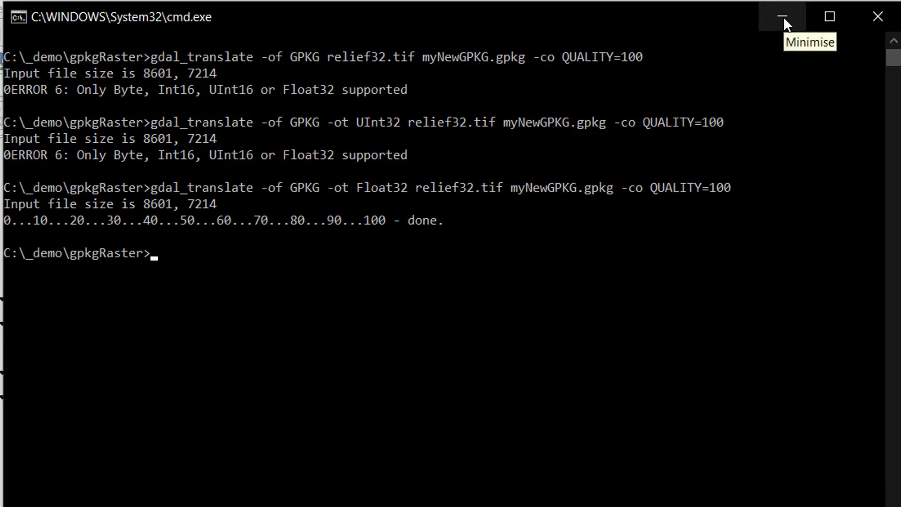
left_click(780, 16)
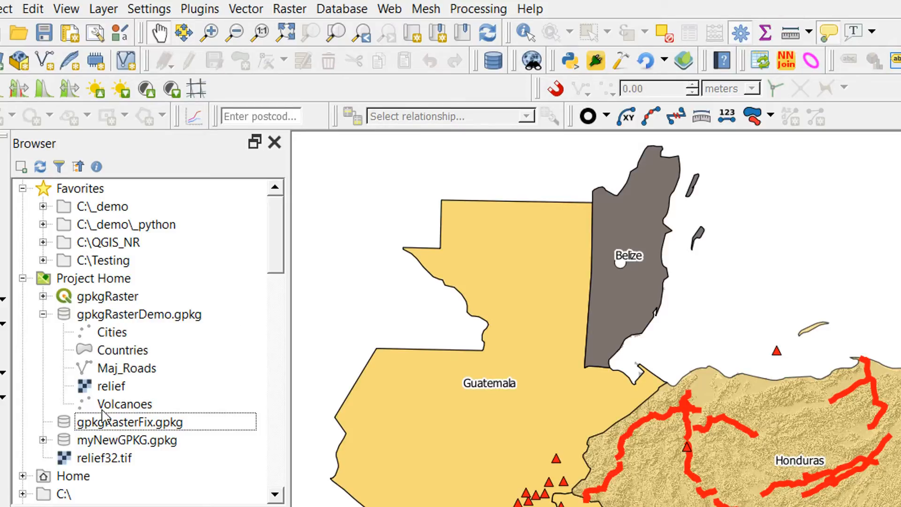
mouse_move(101, 343)
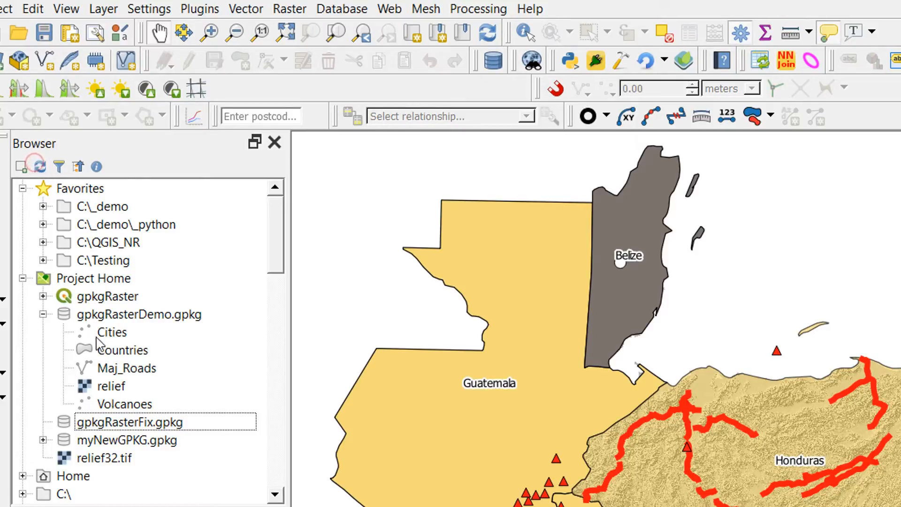
Refresh the Browser so myNewGPKG.gpkg and its myNewGPKG raster appear alongside gpkgRasterDemo and gpkgRasterFix
left_click(127, 439)
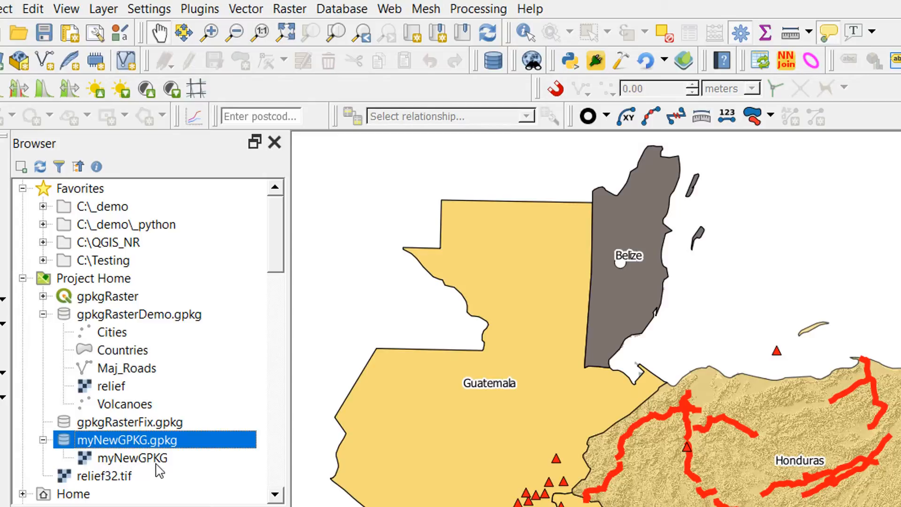
mouse_move(119, 459)
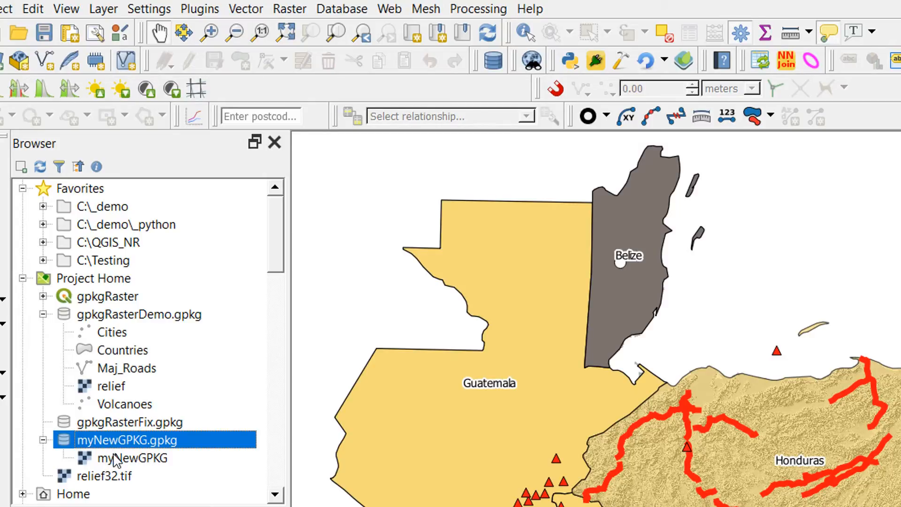
left_click(132, 458)
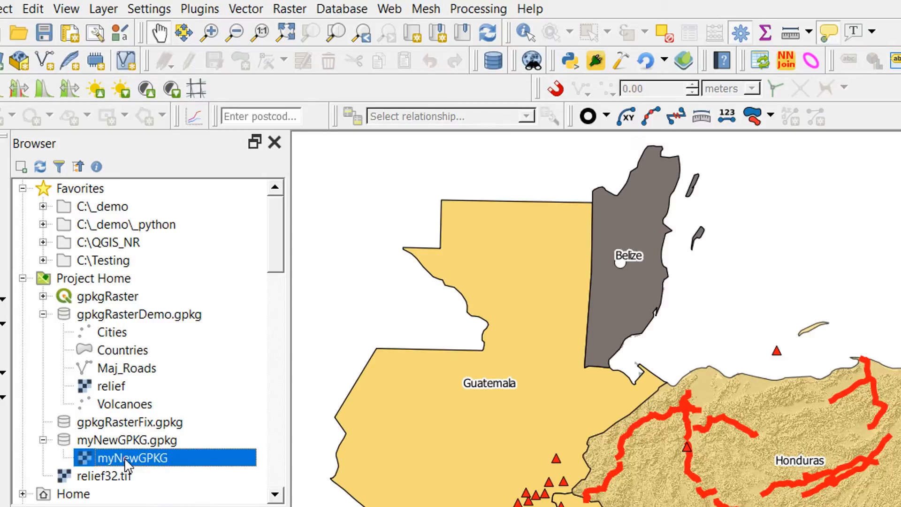
left_click(126, 439)
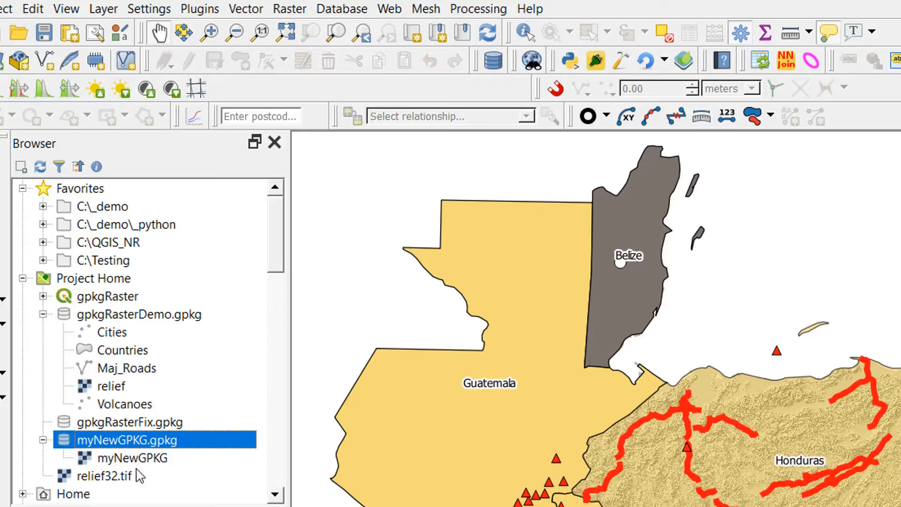
mouse_move(142, 475)
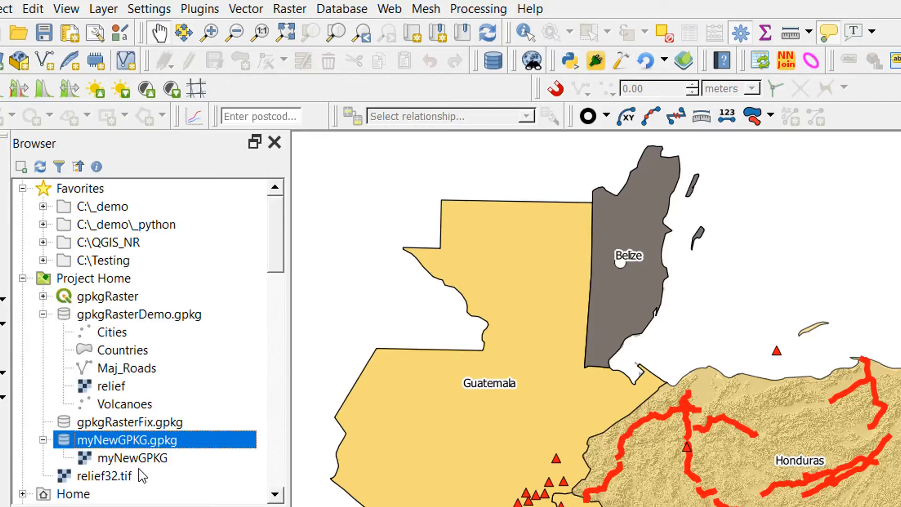
mouse_move(105, 329)
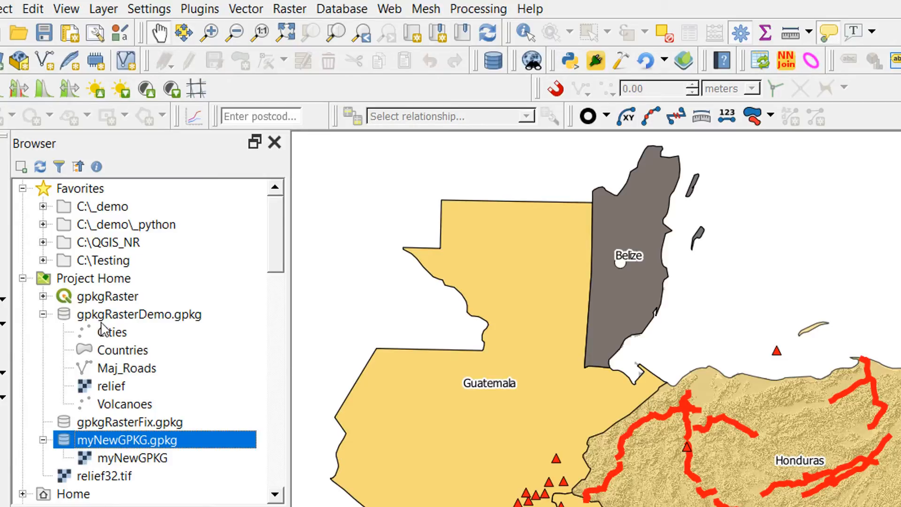
left_click(139, 314)
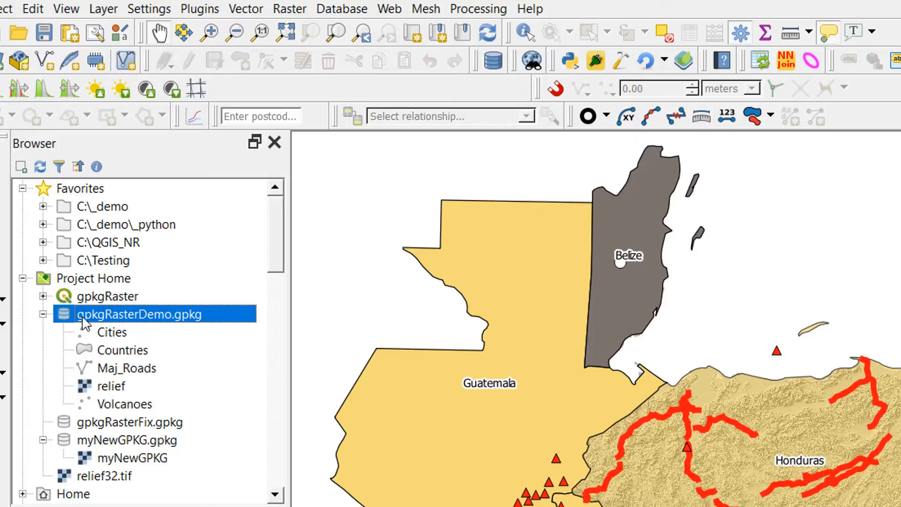
mouse_move(111, 433)
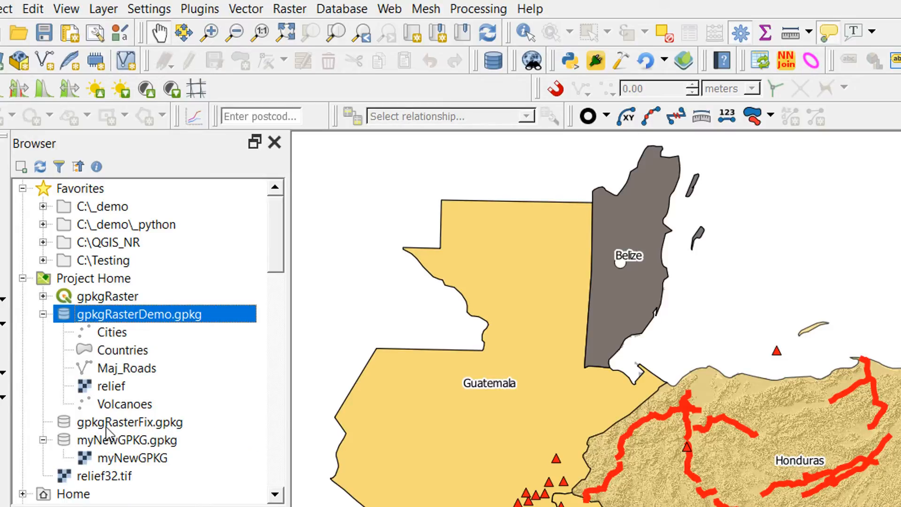
left_click(148, 421)
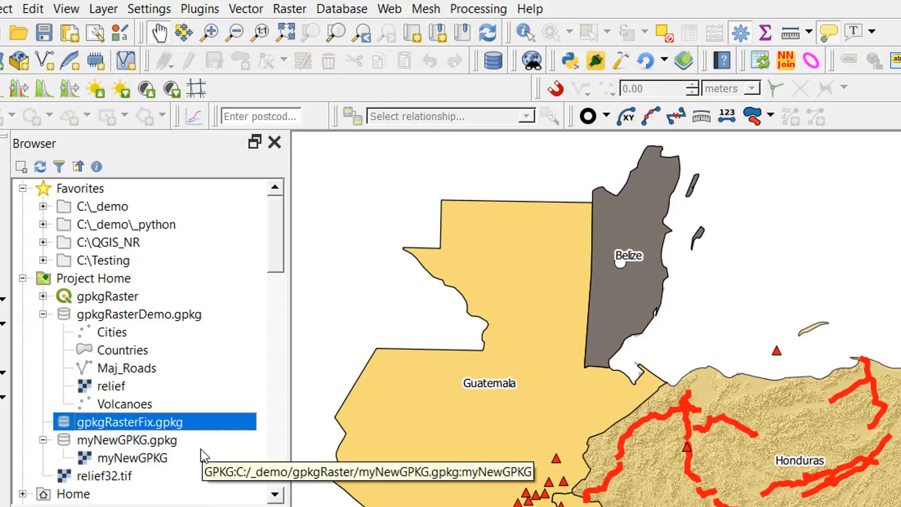
left_click(125, 439)
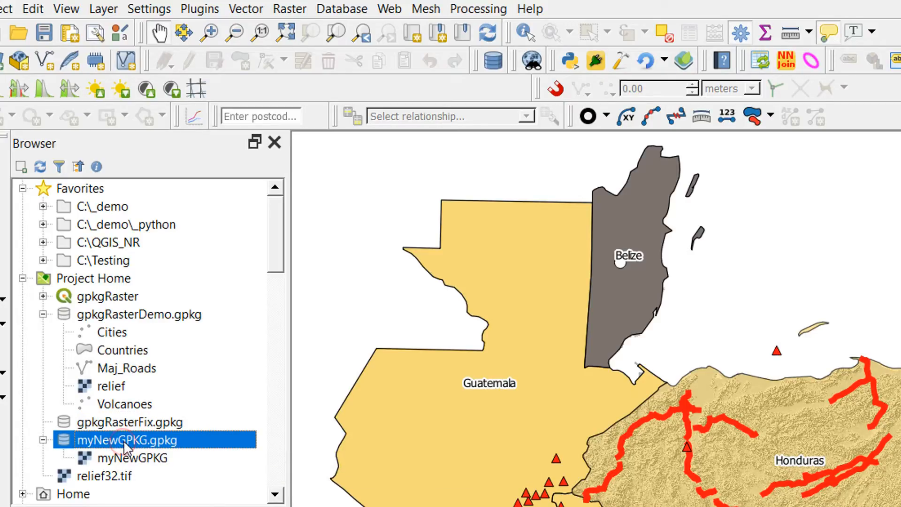
mouse_move(109, 451)
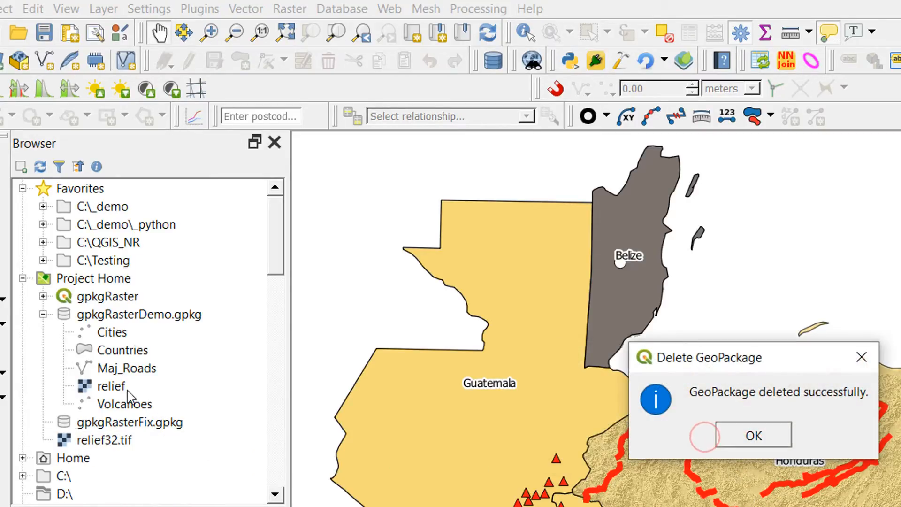
Inspect the relief raster inside gpkgRasterDemo.gpkg and reselect that GeoPackage
left_click(753, 434)
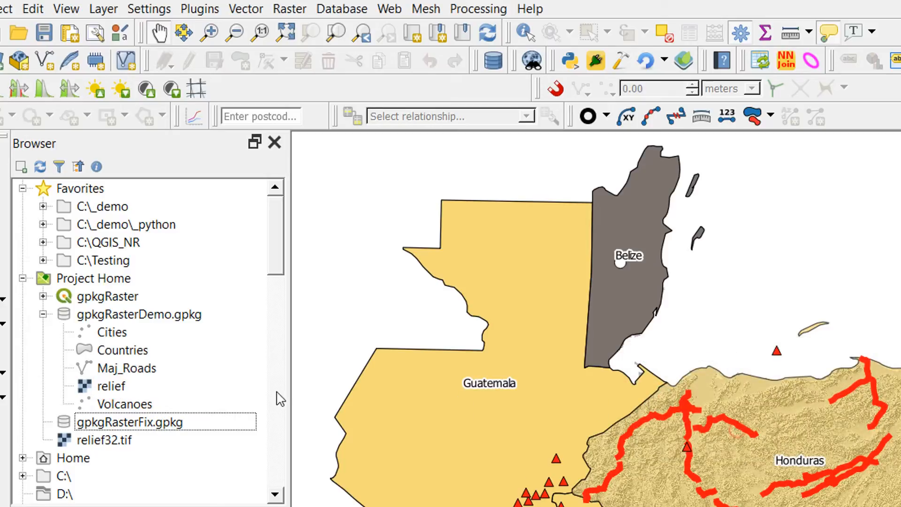
left_click(110, 385)
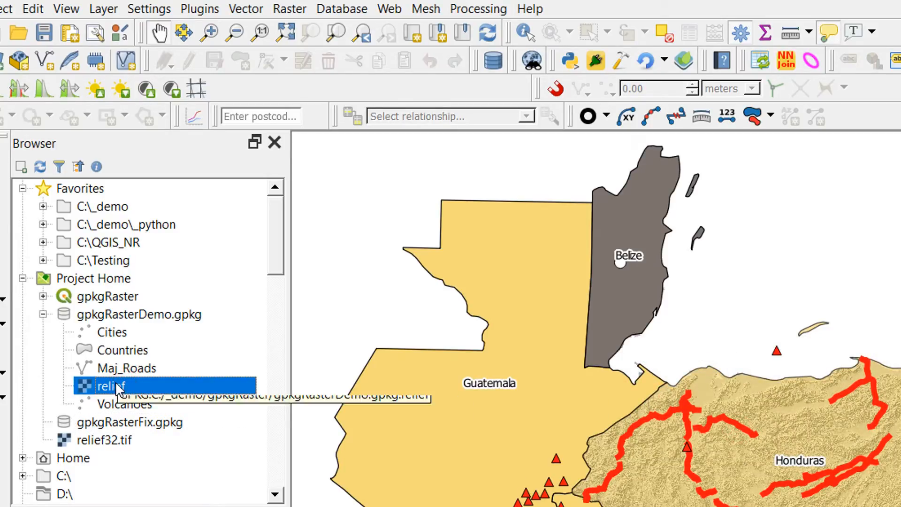
left_click(139, 314)
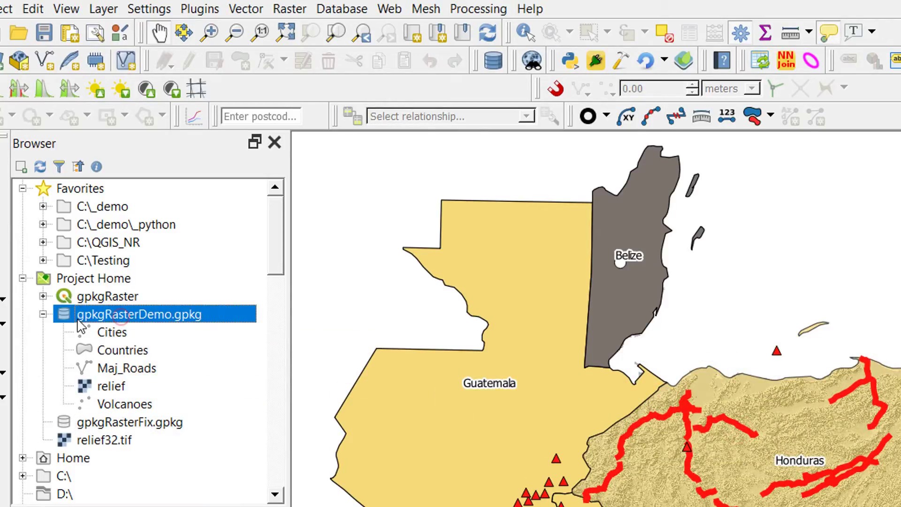
mouse_move(168, 366)
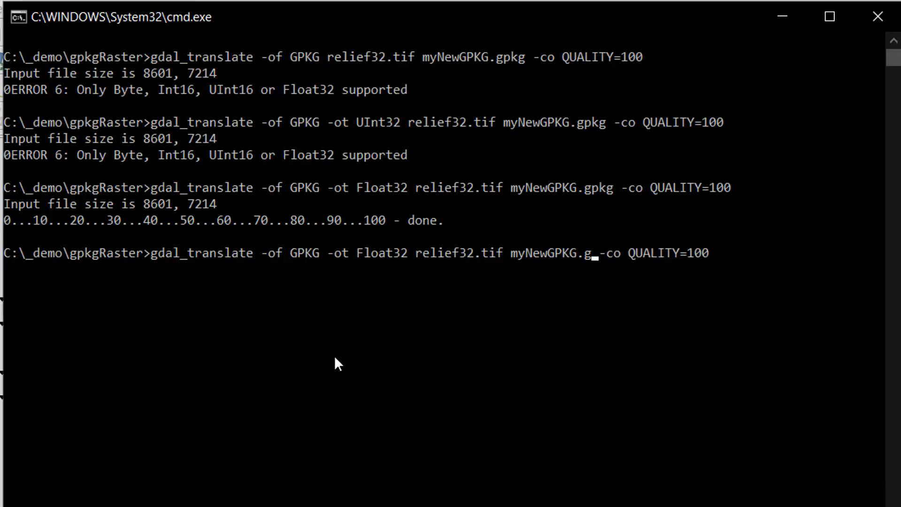
Replace the myNewGPKG.gpkg output in the recalled command with gpkgRasterDemo.gpkg
key("Backspace")
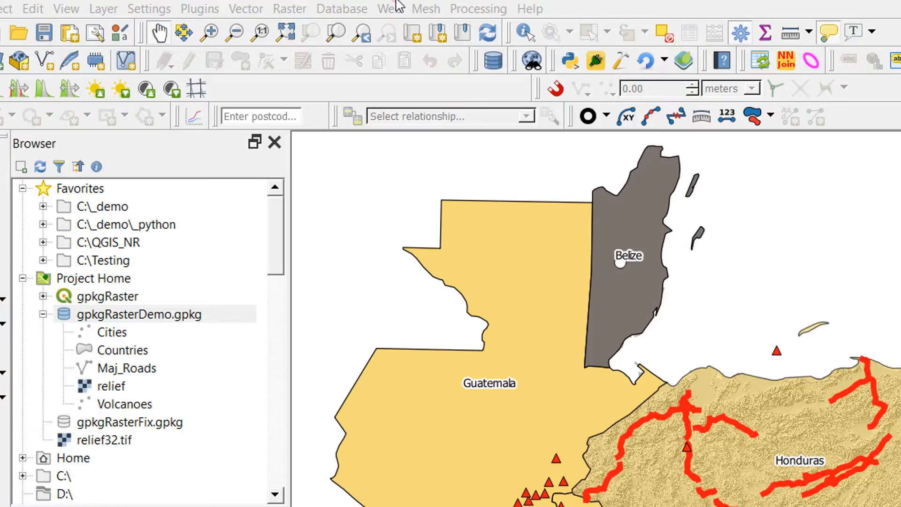
left_click(138, 313)
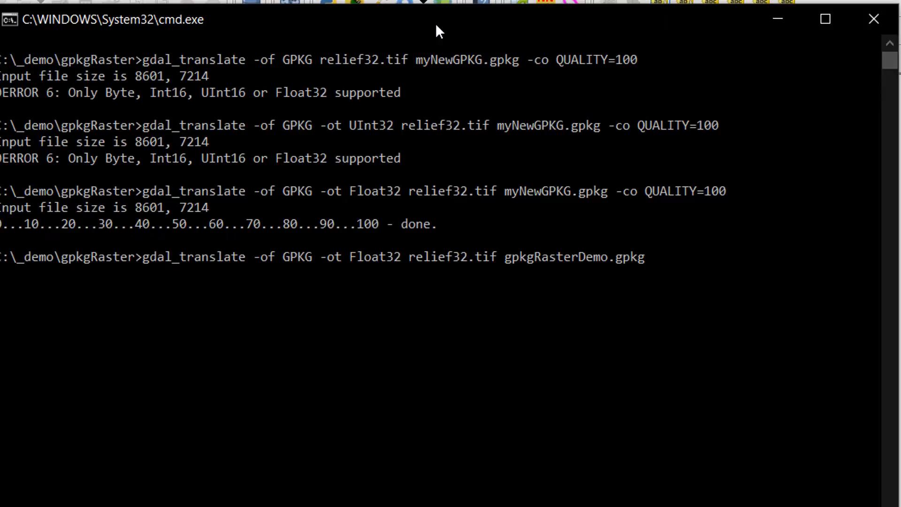
Add the creation options QUALITY=100 and APPEND_SUBDATASET=YES to the gdal_translate command
type("-c")
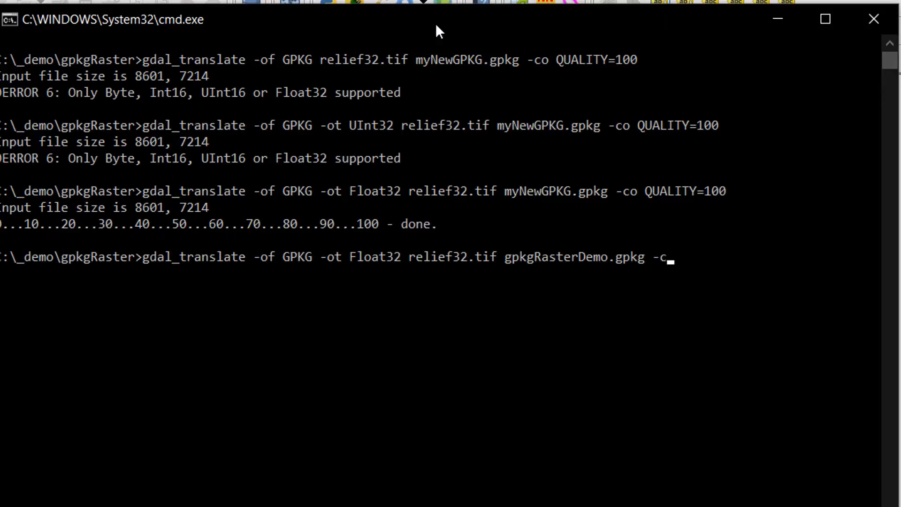
type("o")
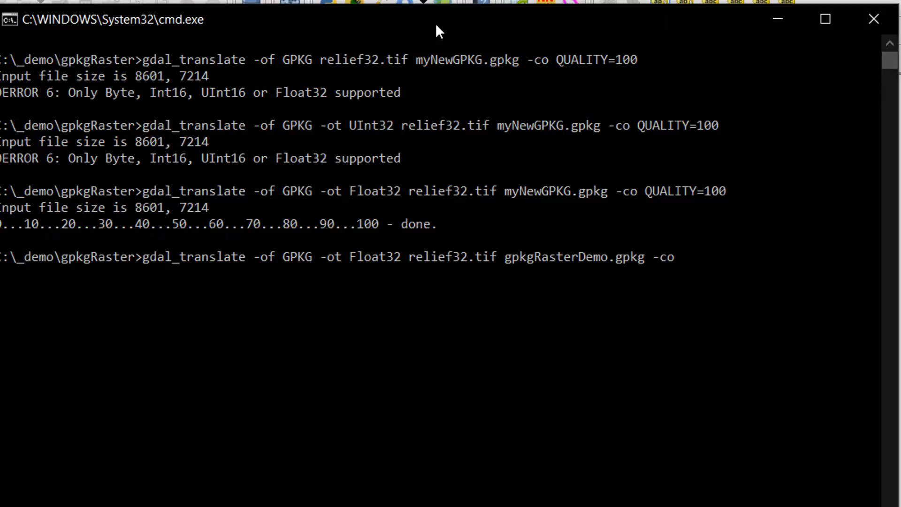
type("QUALITY=100")
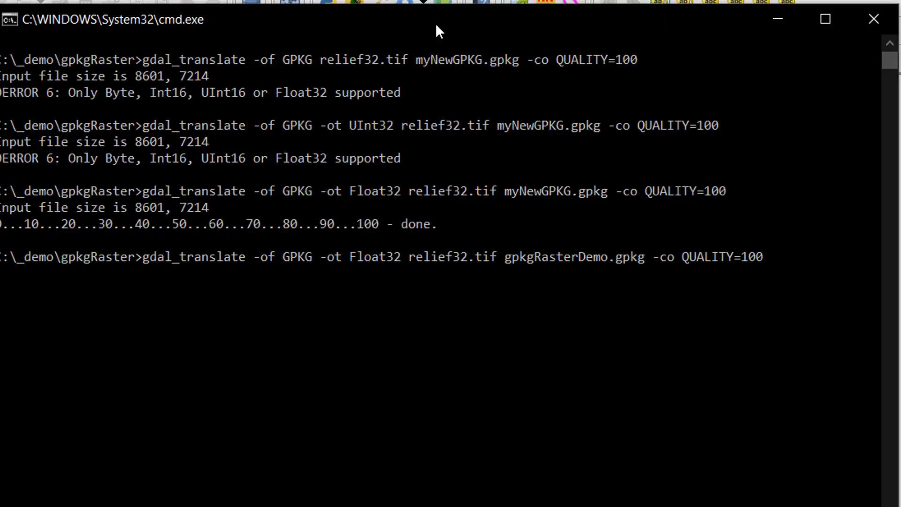
type("-co")
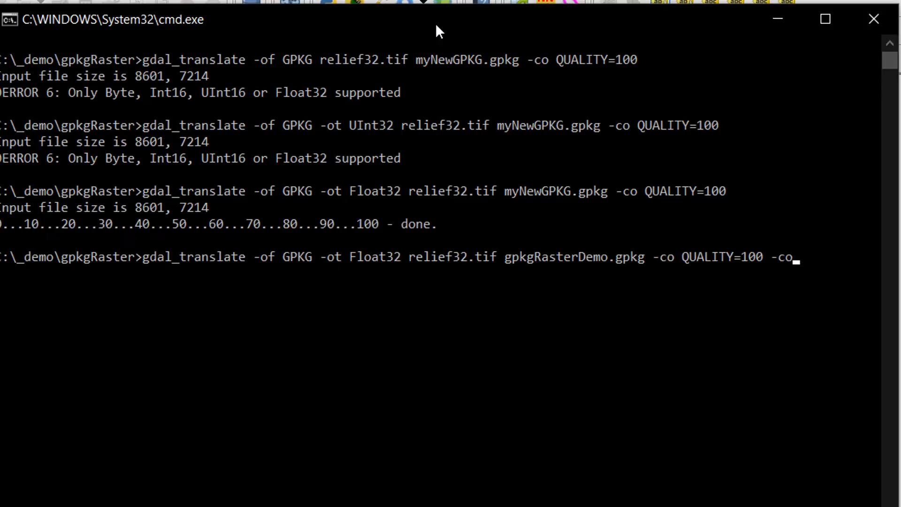
type("A")
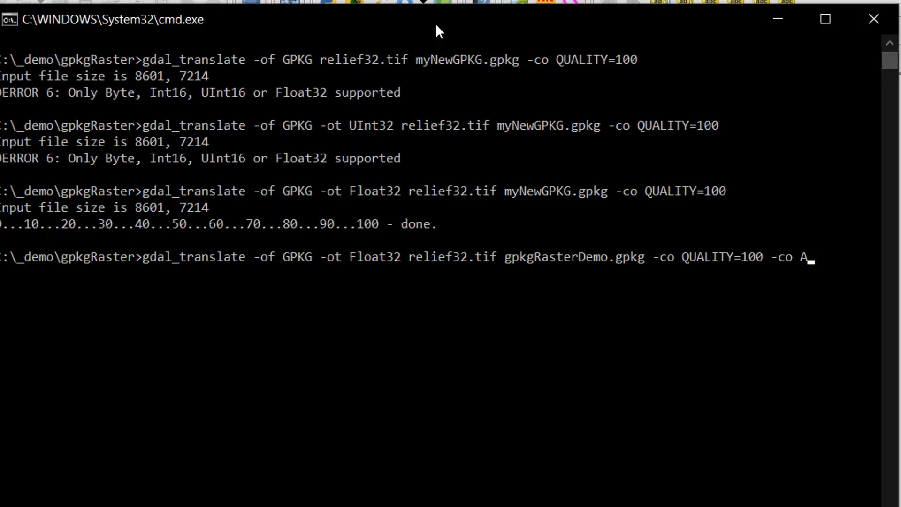
type("PPEND_")
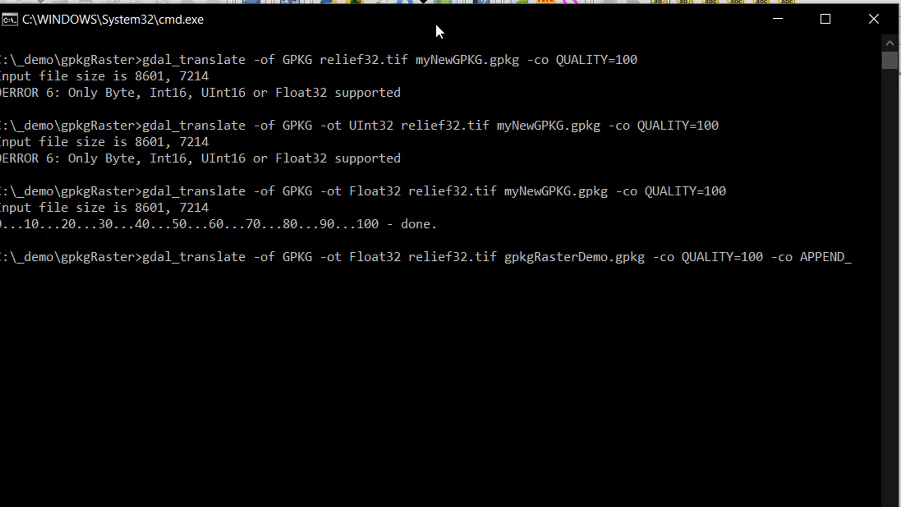
type("SUBDATASET")
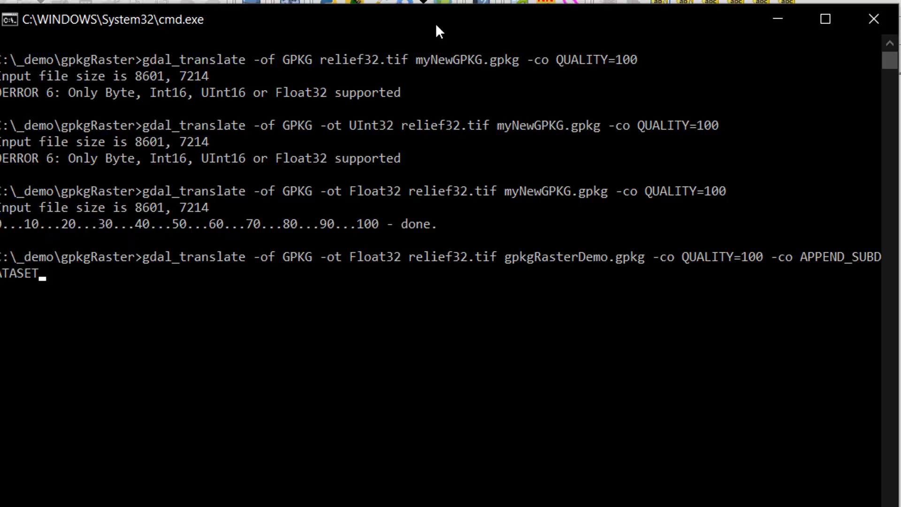
type("=YES")
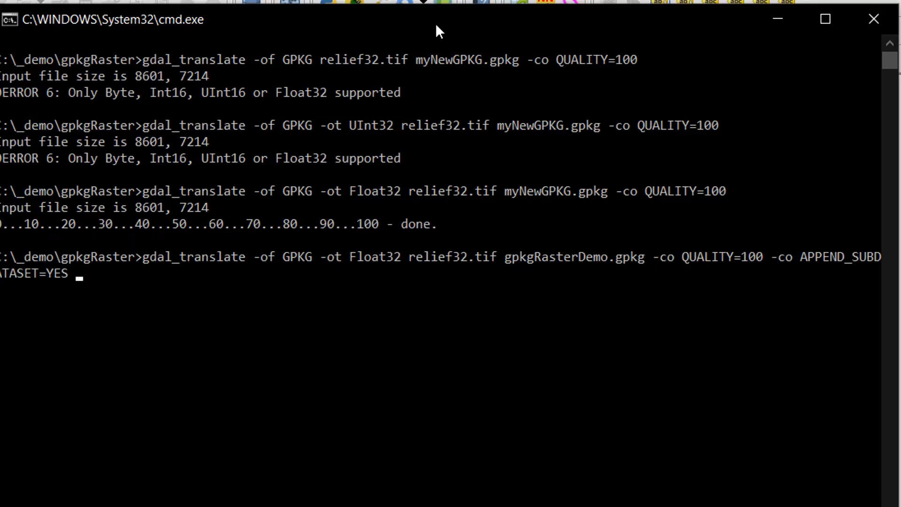
Add RASTER_TABLE=reliefNew and run the append of relief32.tif into gpkgRasterDemo.gpkg
type("-co")
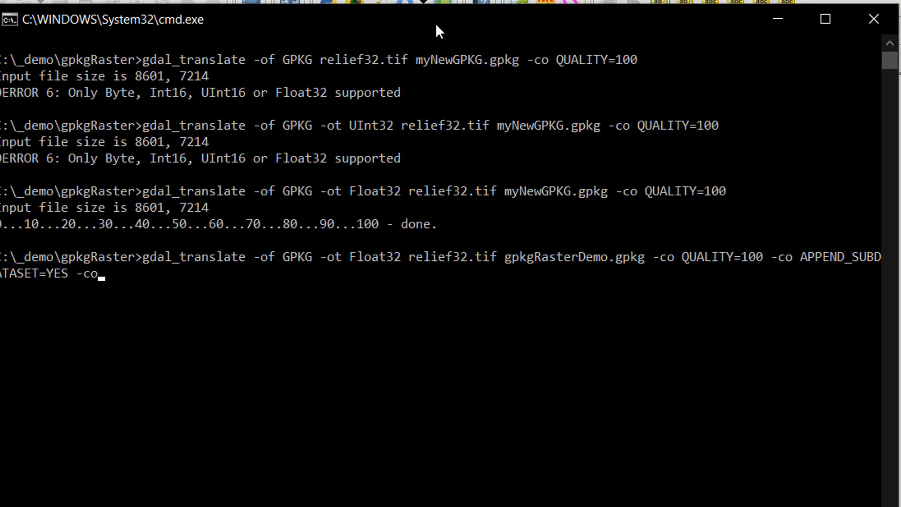
type("RASTER")
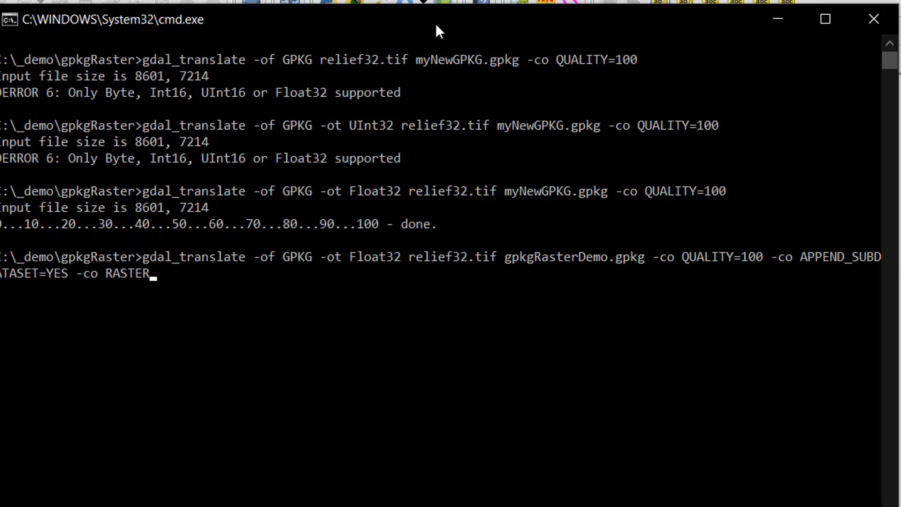
type("_TABLE")
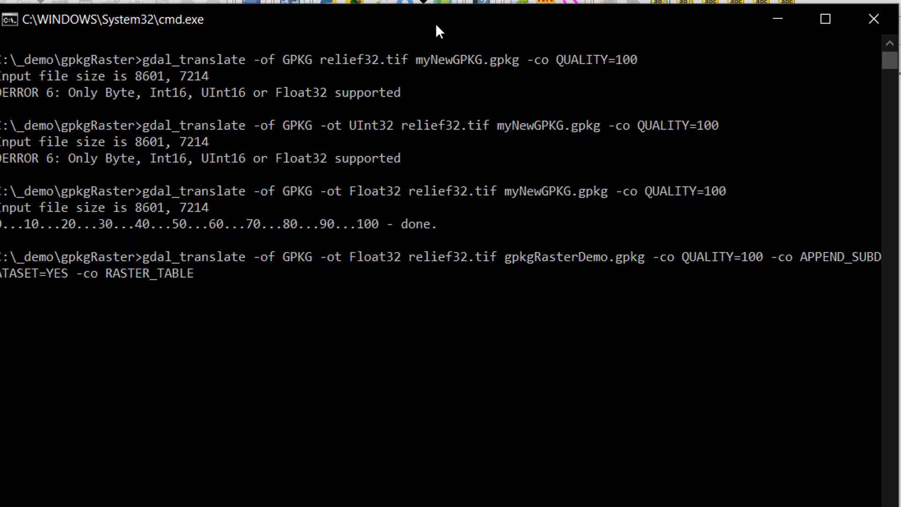
type("=")
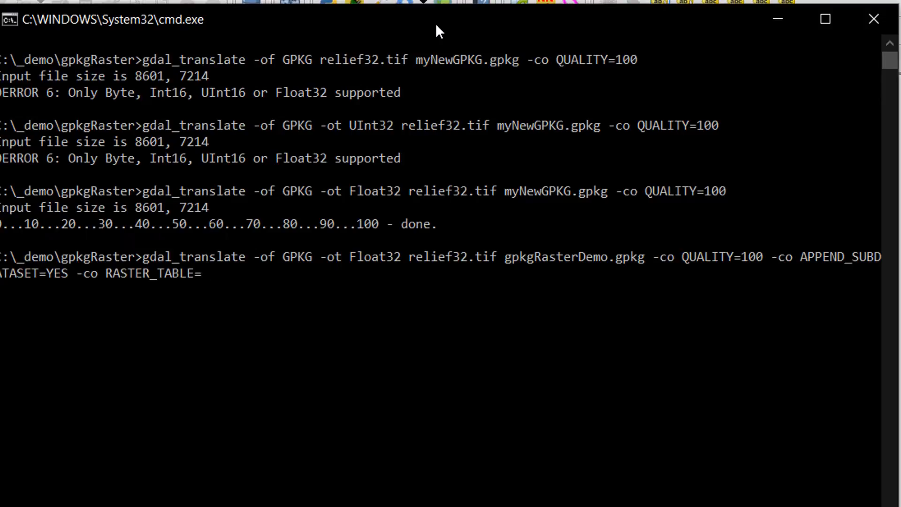
type("reli")
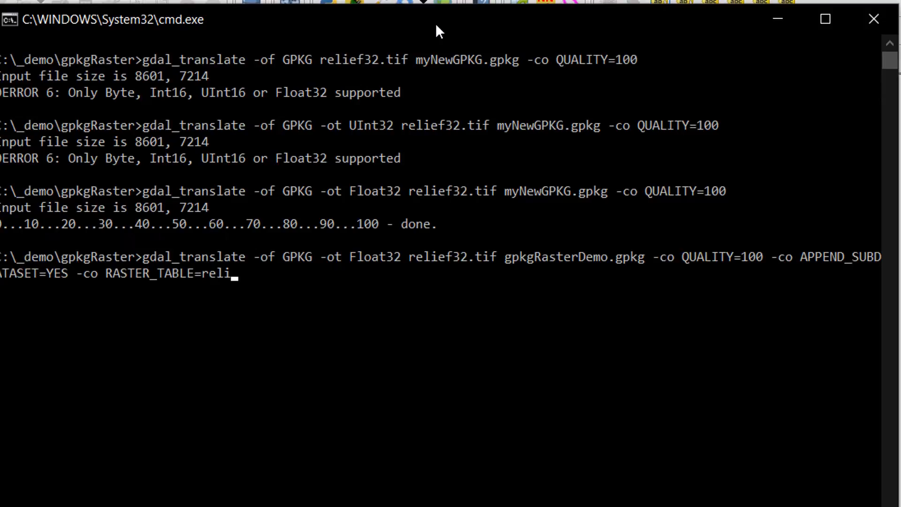
type("ef")
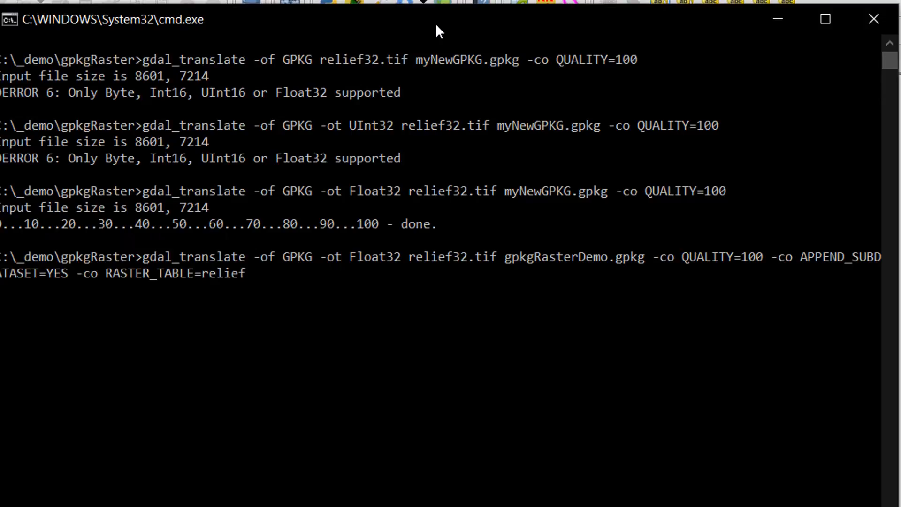
type("New")
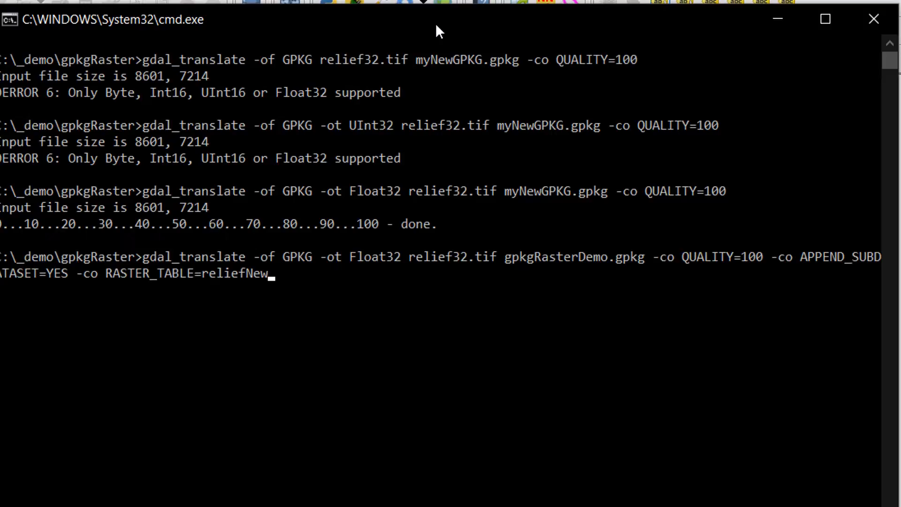
key("Return")
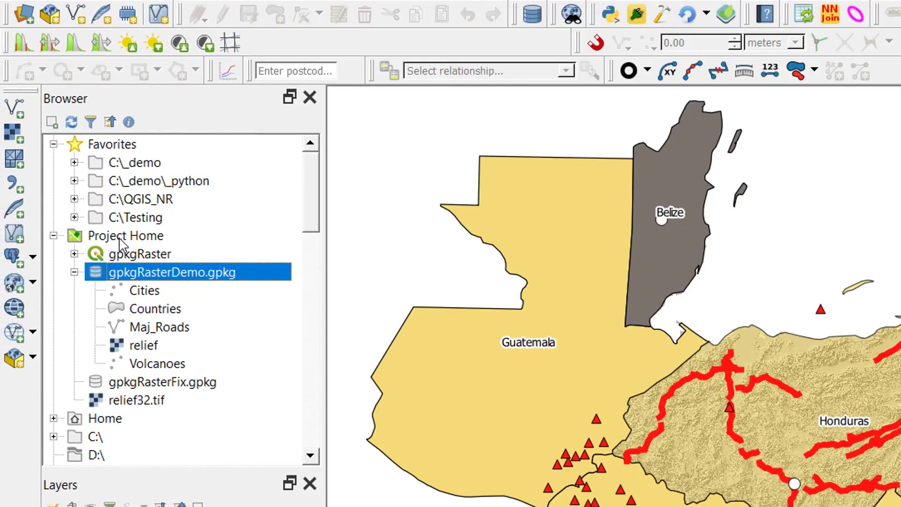
Refresh the Browser from Project Home so reliefNew appears in gpkgRasterDemo.gpkg
left_click(70, 121)
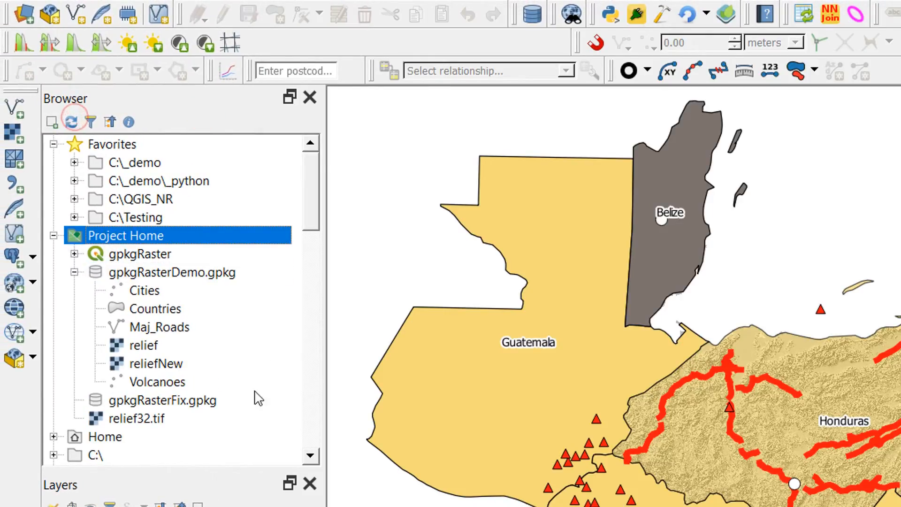
left_click(155, 363)
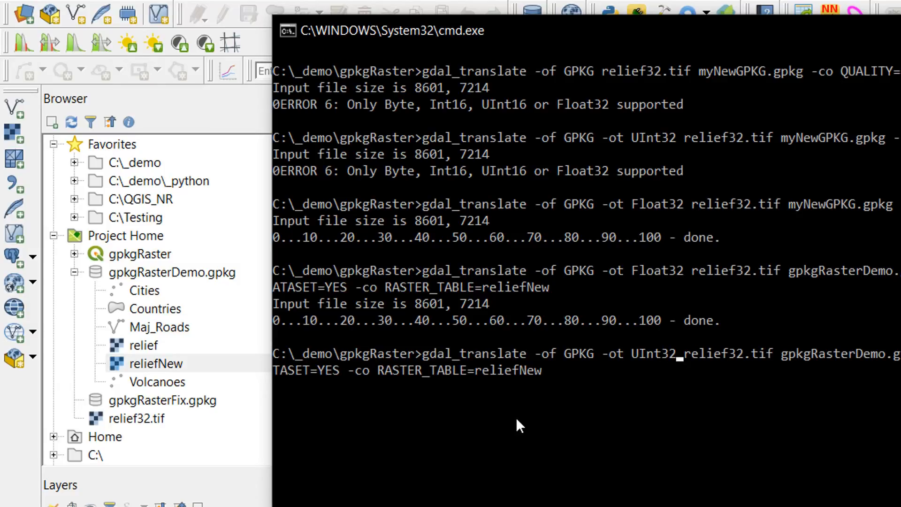
mouse_move(550, 400)
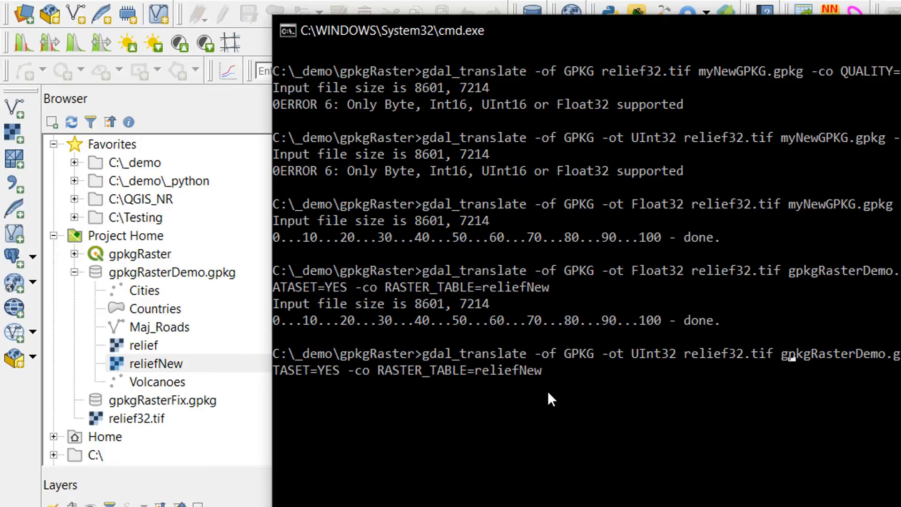
Change the raster table name to reliefUInt for the UInt32 append attempt
key("Backspace")
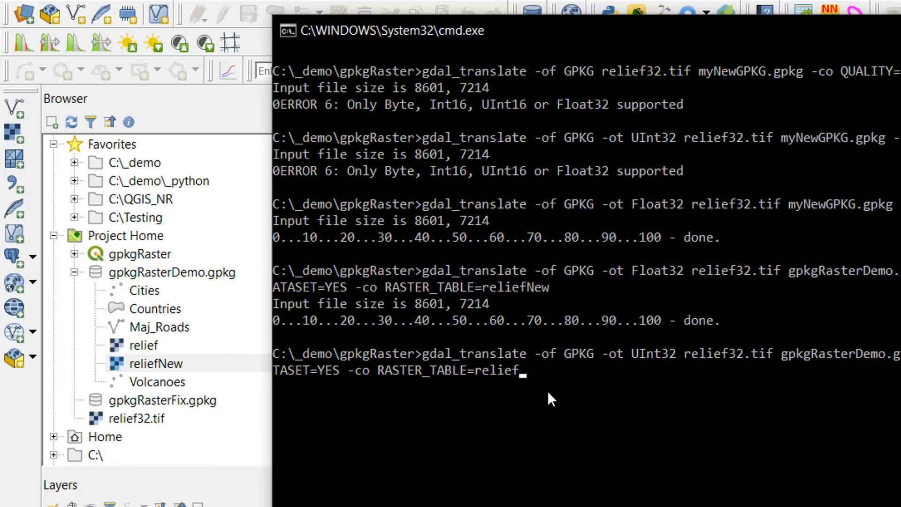
type("UInt")
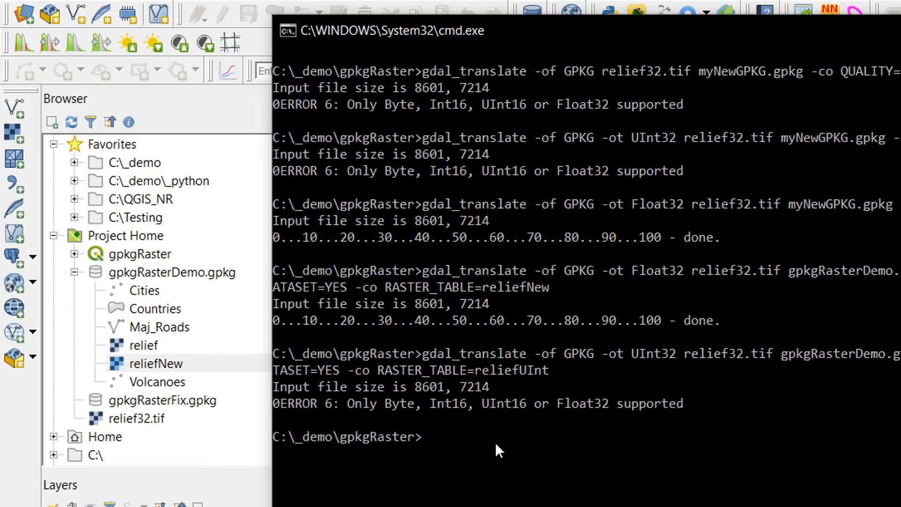
mouse_move(529, 455)
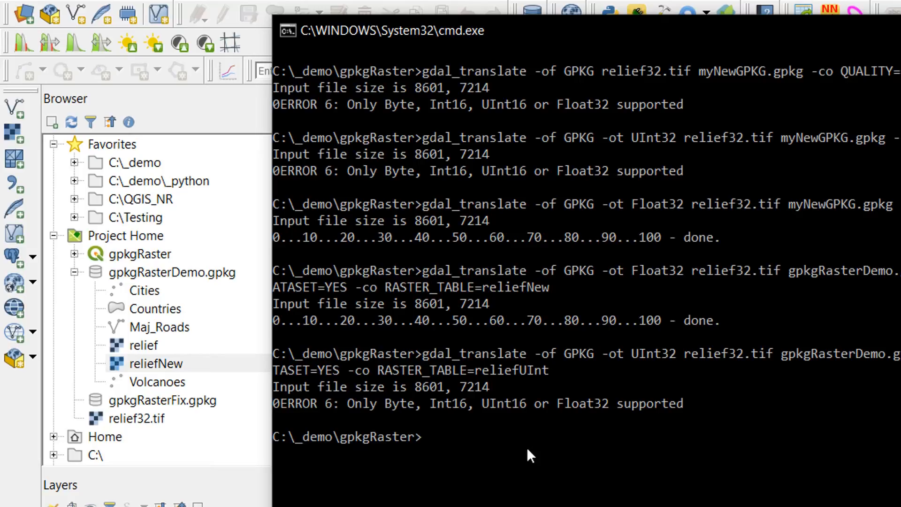
mouse_move(538, 457)
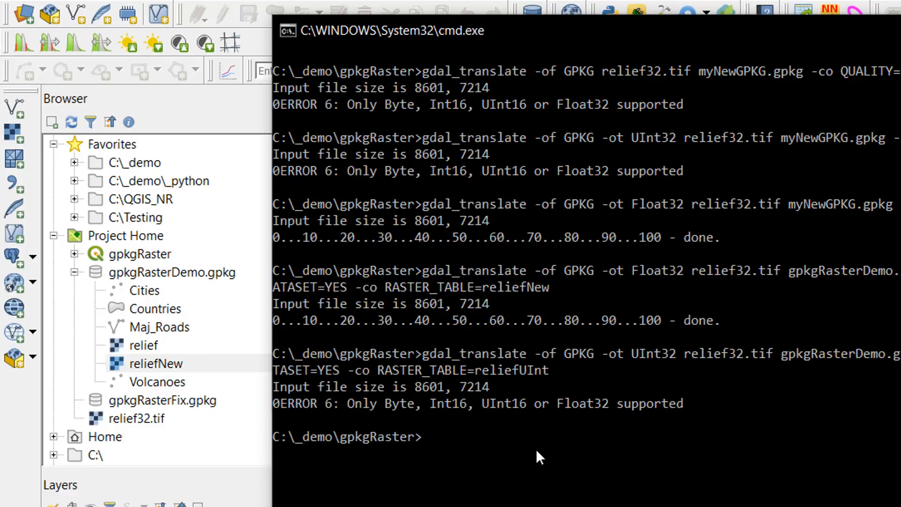